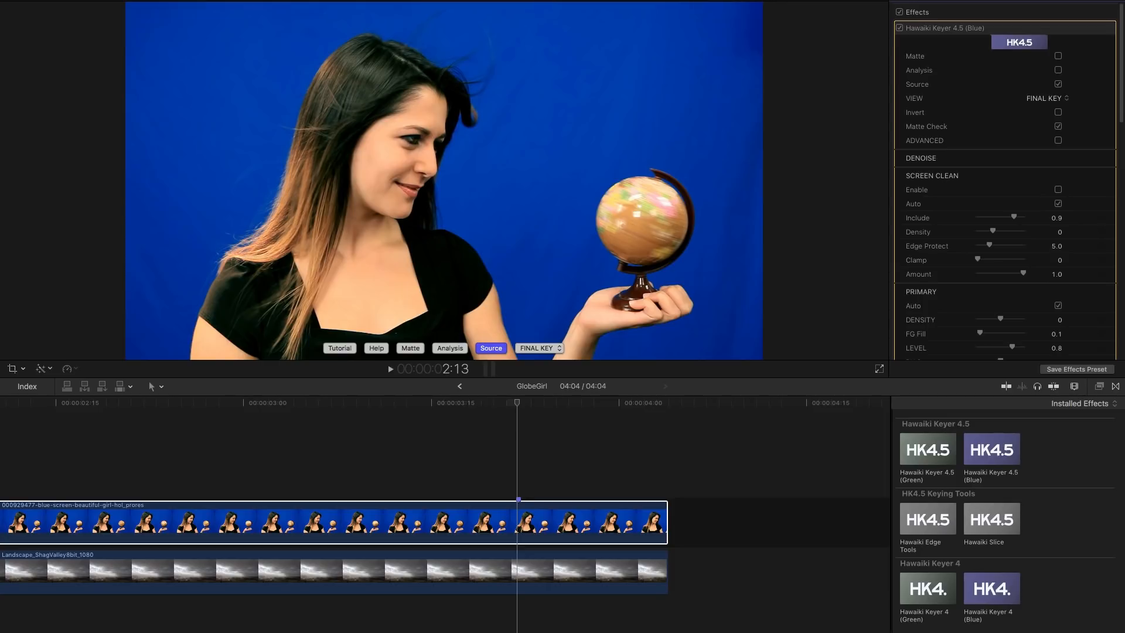
{"action": "mouse_move", "coordinate": [463, 204]}
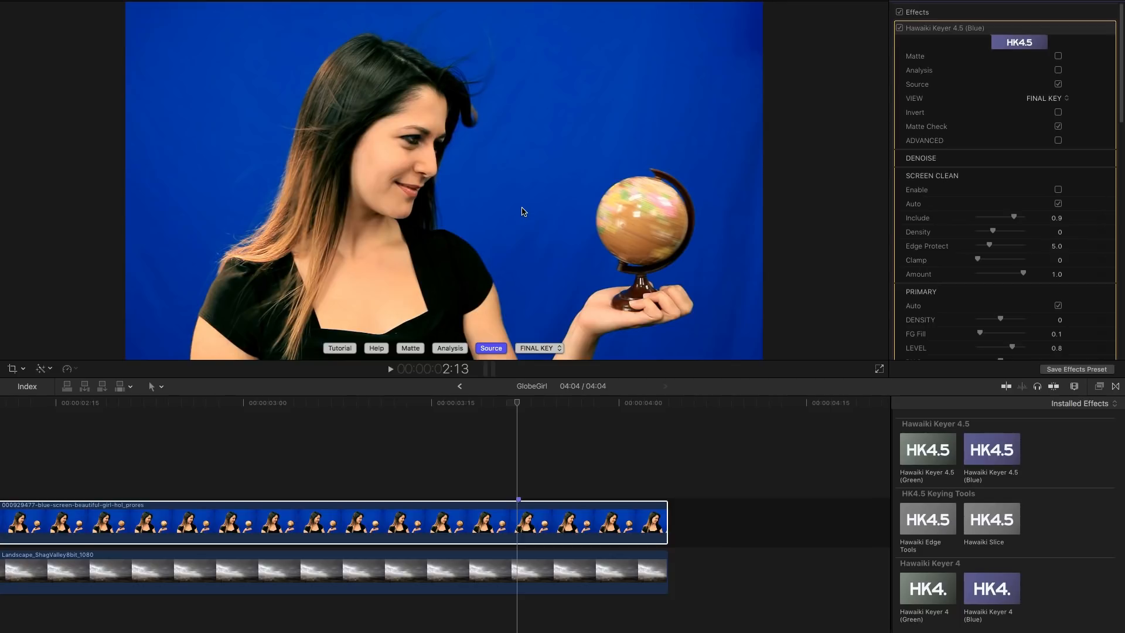
{"action": "mouse_move", "coordinate": [1066, 114]}
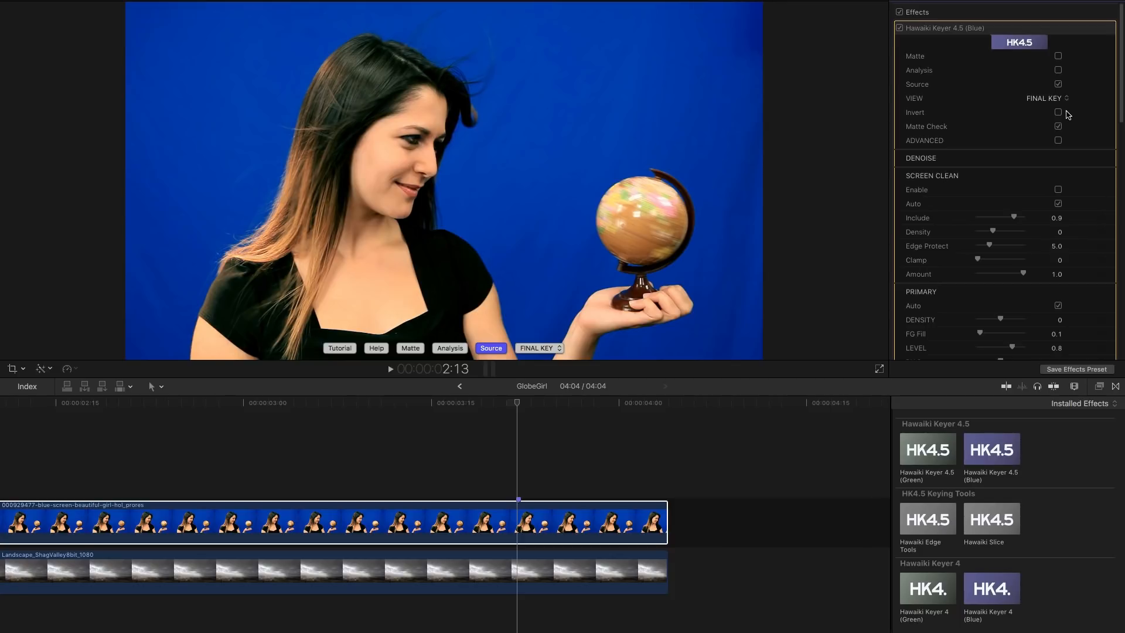
{"action": "mouse_move", "coordinate": [1058, 86]}
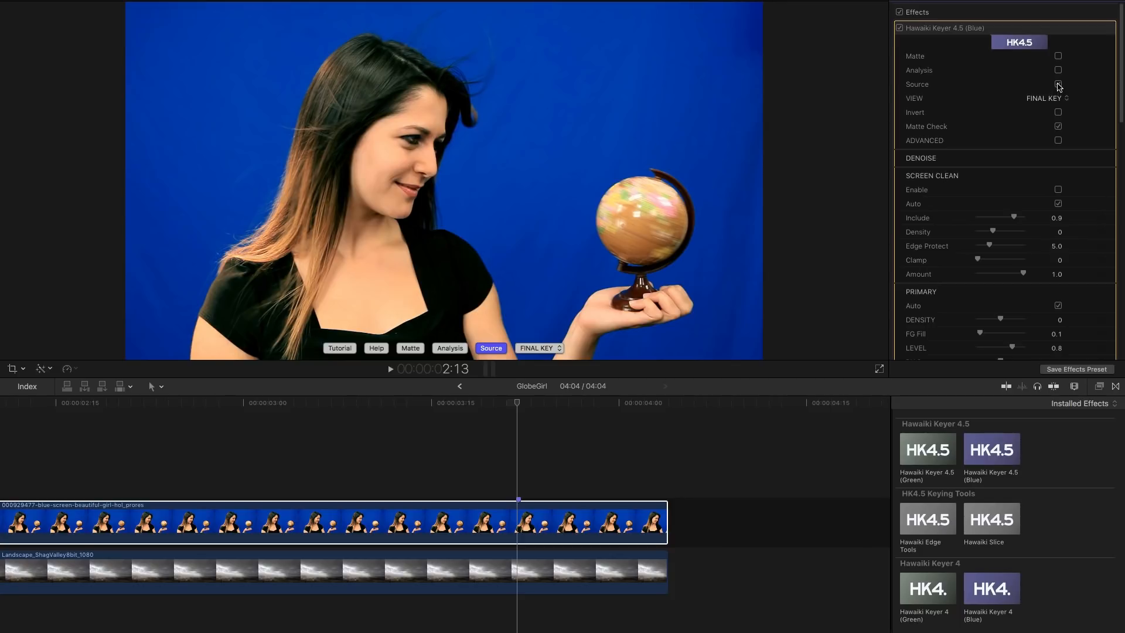
Step: Switch the Hawaiki Keyer 4.5 (Blue) view from Source to Analysis to show the globe clip's matte
{"action": "left_click", "coordinate": [1057, 84]}
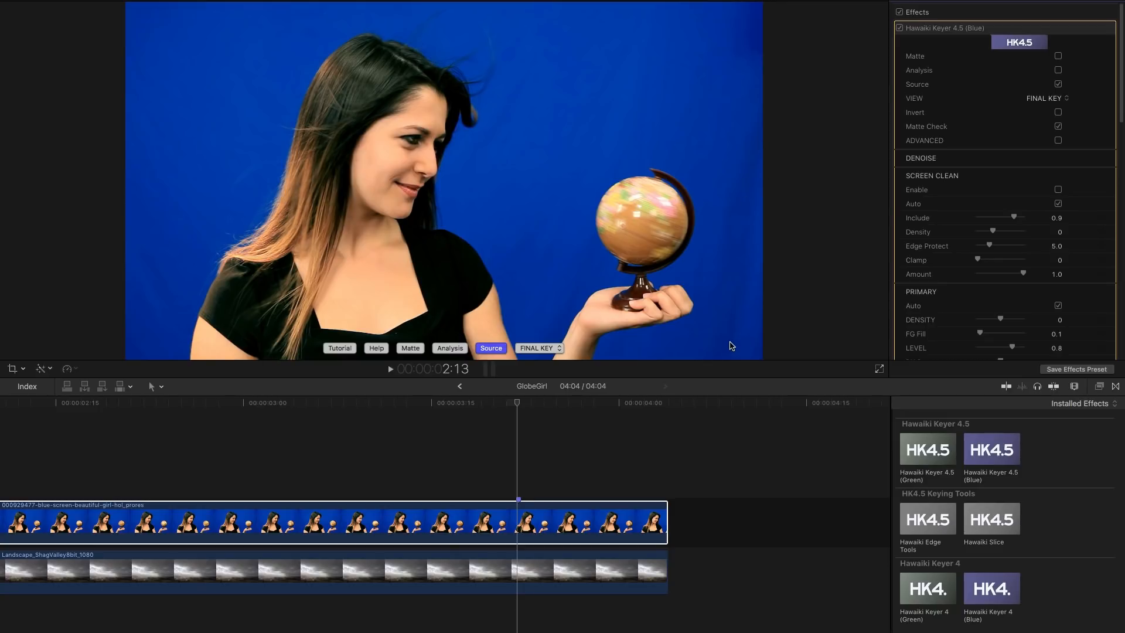
{"action": "mouse_move", "coordinate": [155, 338]}
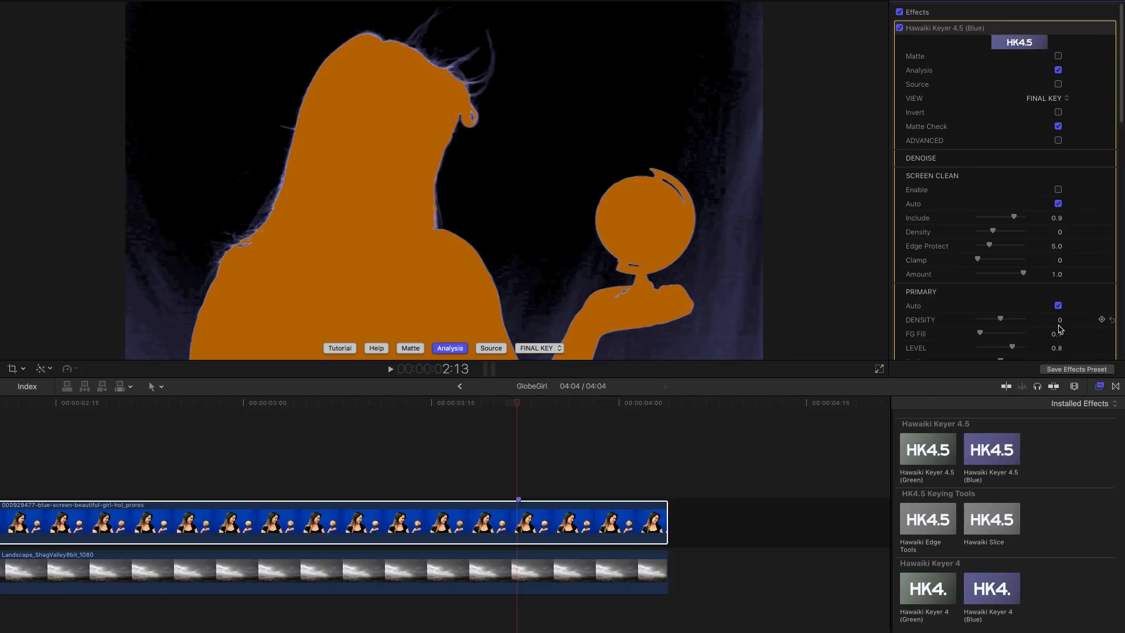
{"action": "left_click_drag", "start_coordinate": [1058, 319], "coordinate": [1061, 319]}
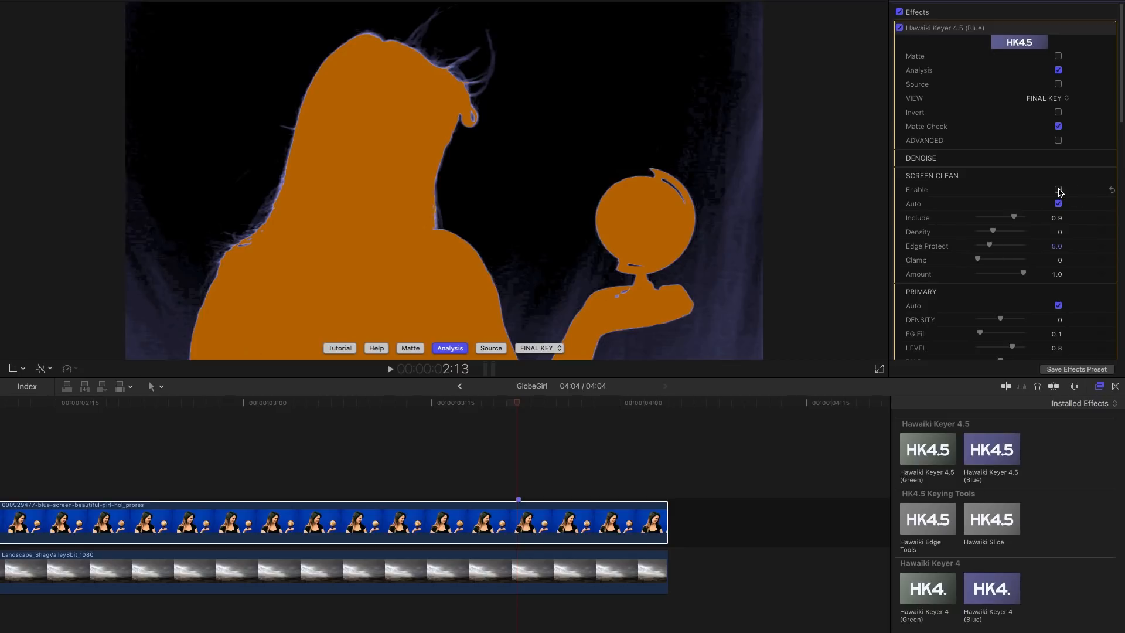
Step: Enable Screen Clean on the globe clip, compare the matte, and return to the final composited key
{"action": "left_click", "coordinate": [1057, 190]}
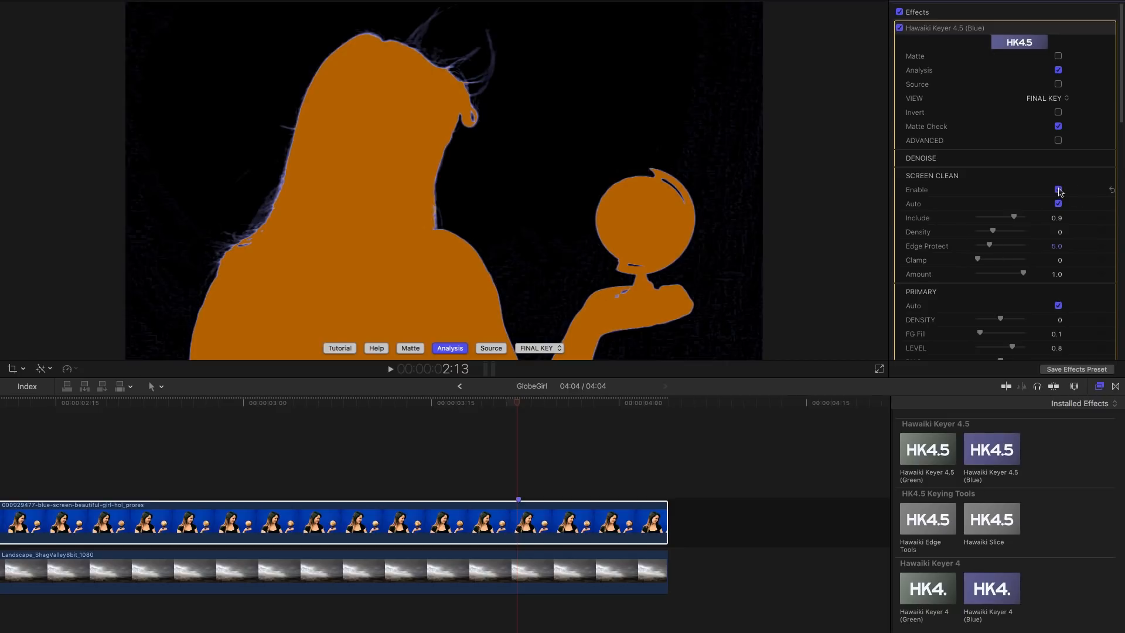
{"action": "left_click", "coordinate": [1057, 190]}
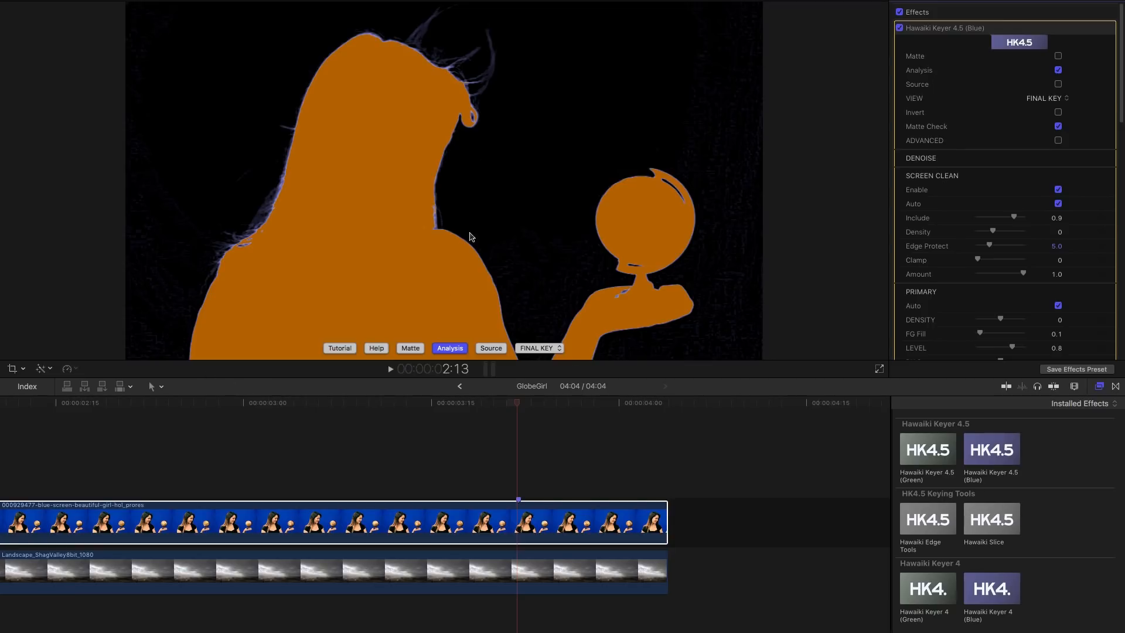
{"action": "mouse_move", "coordinate": [523, 163]}
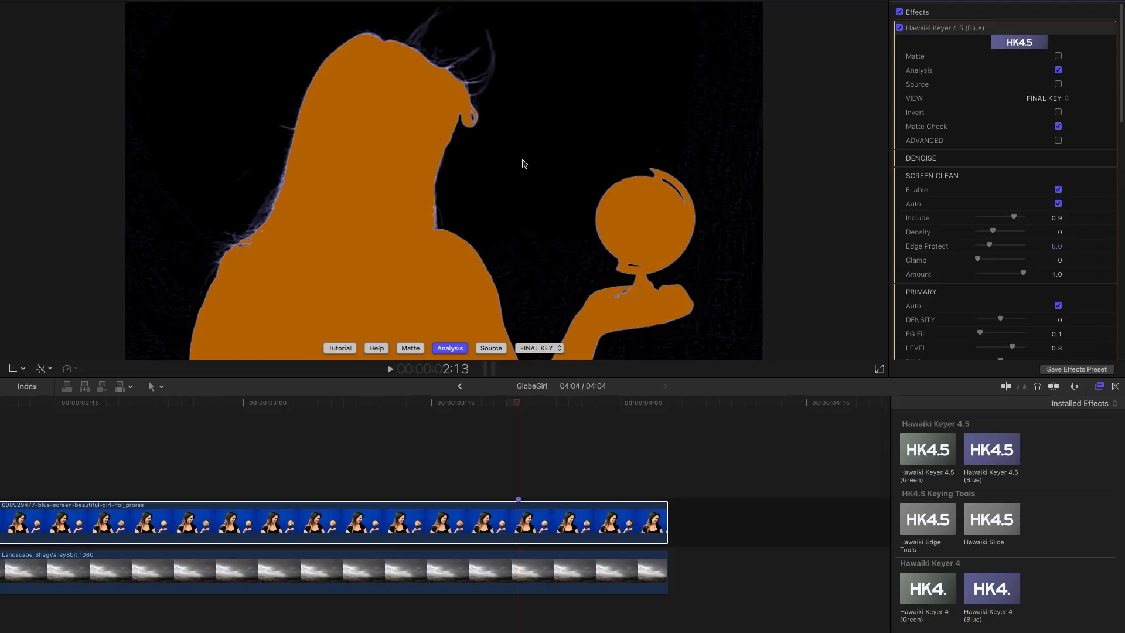
{"action": "left_click", "coordinate": [490, 348]}
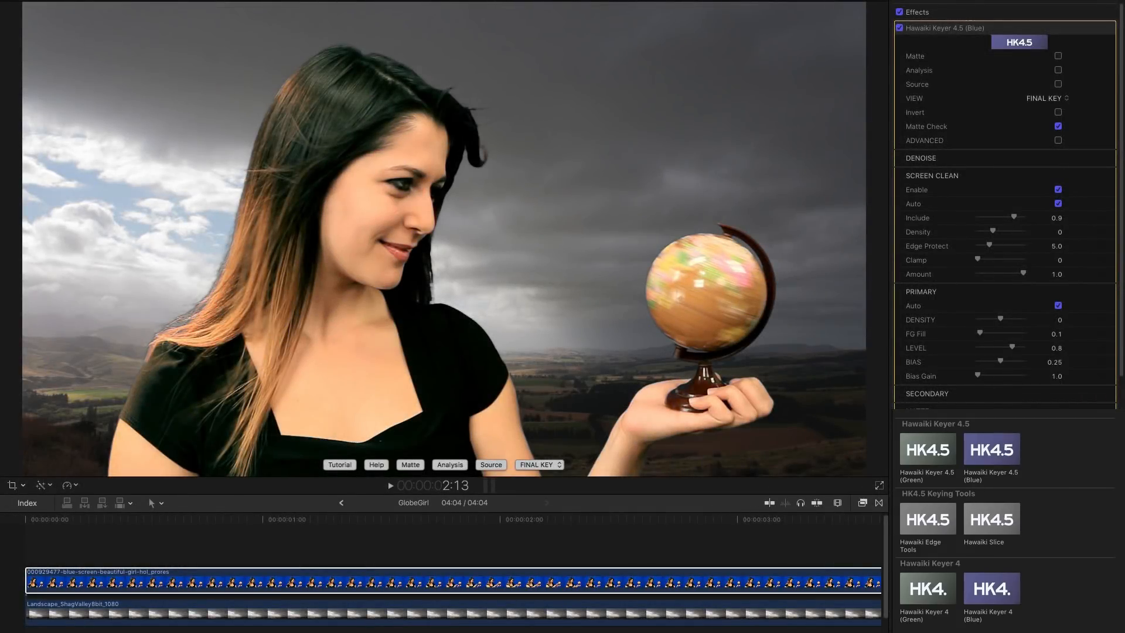
Step: Set the keyer VIEW popup to Screen Clean to show the evened-out blue backing, then change the view again
{"action": "left_click", "coordinate": [538, 464]}
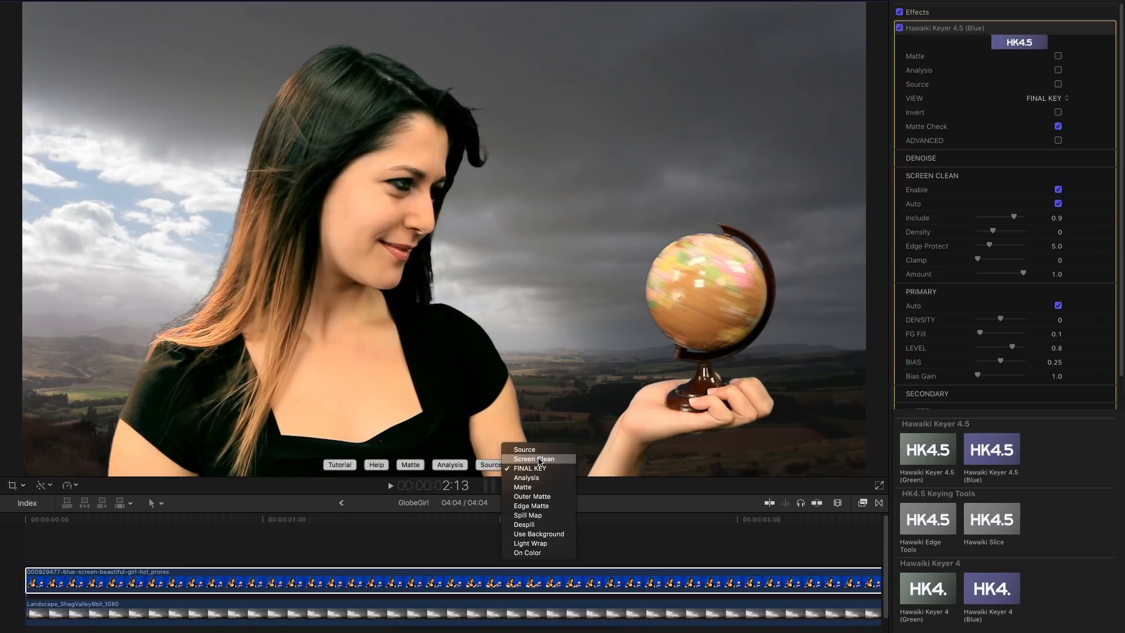
{"action": "left_click", "coordinate": [535, 458]}
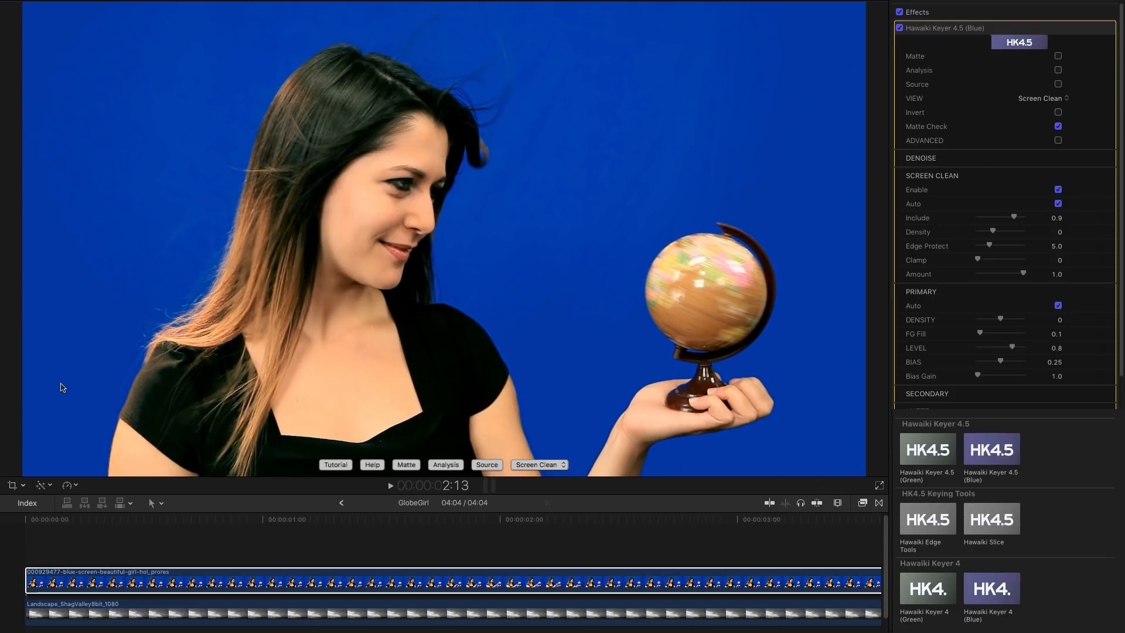
{"action": "mouse_move", "coordinate": [820, 476]}
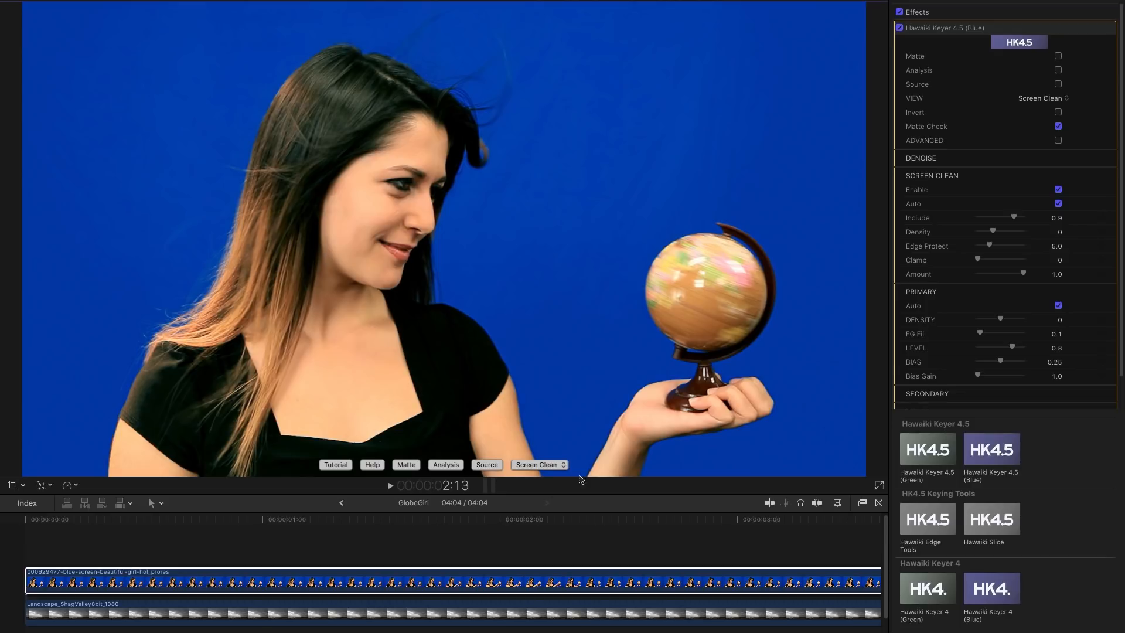
{"action": "left_click", "coordinate": [539, 465]}
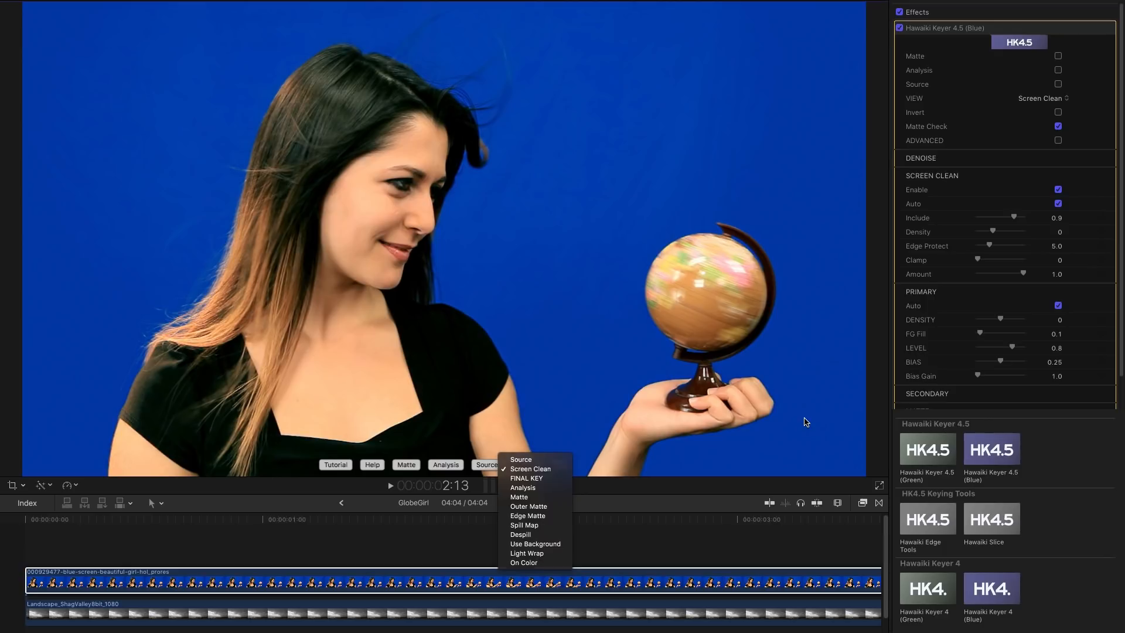
{"action": "left_click", "coordinate": [530, 469]}
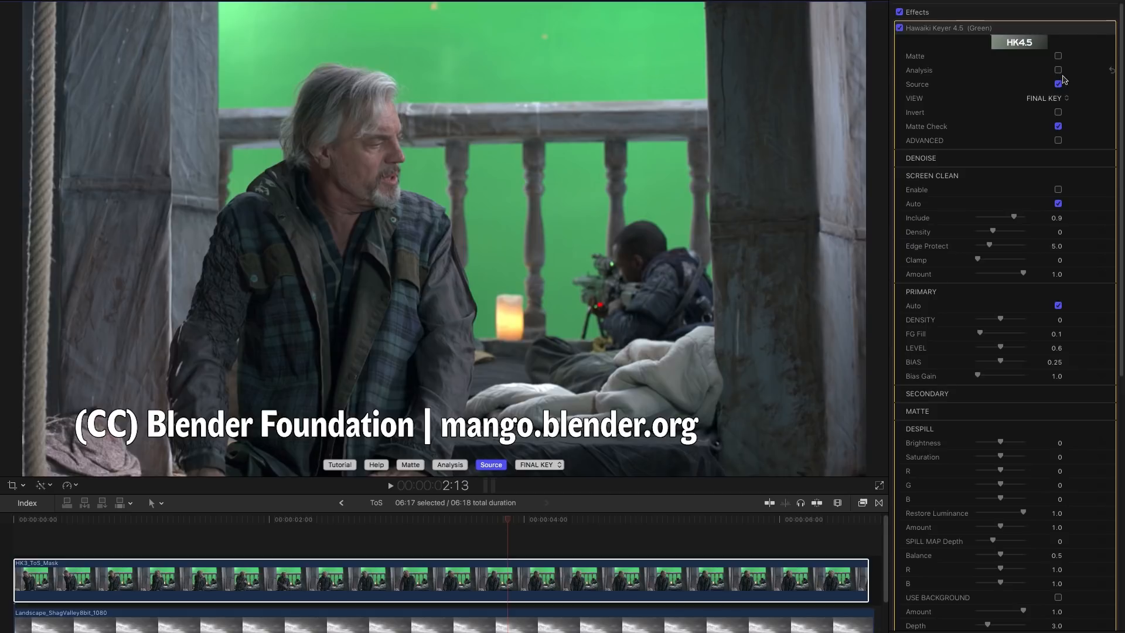
{"action": "mouse_move", "coordinate": [255, 28]}
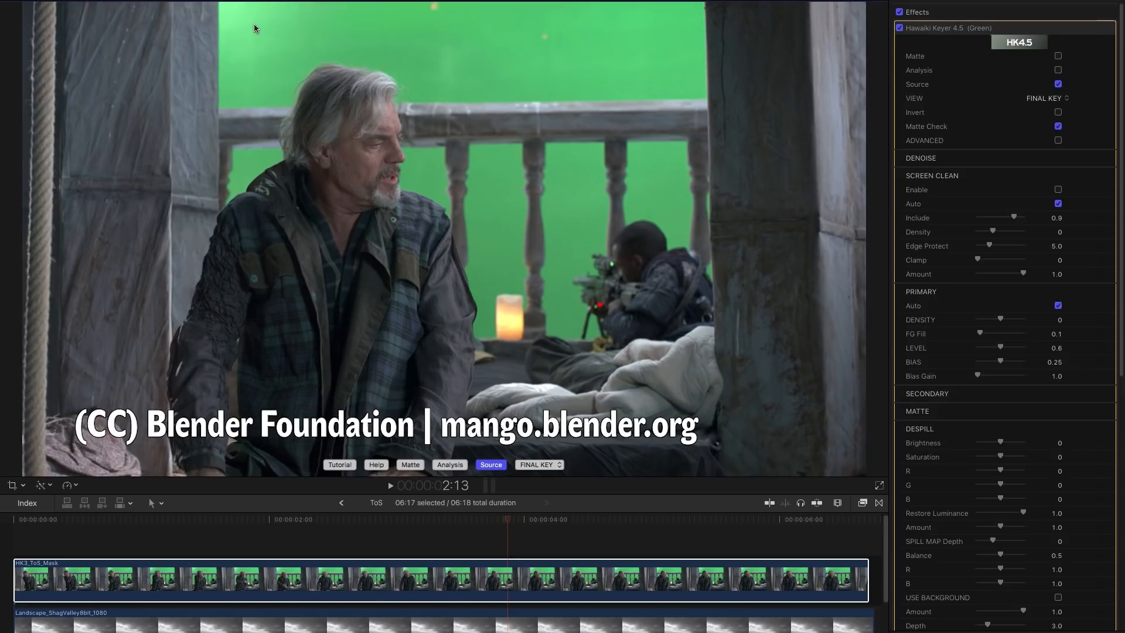
{"action": "mouse_move", "coordinate": [491, 250]}
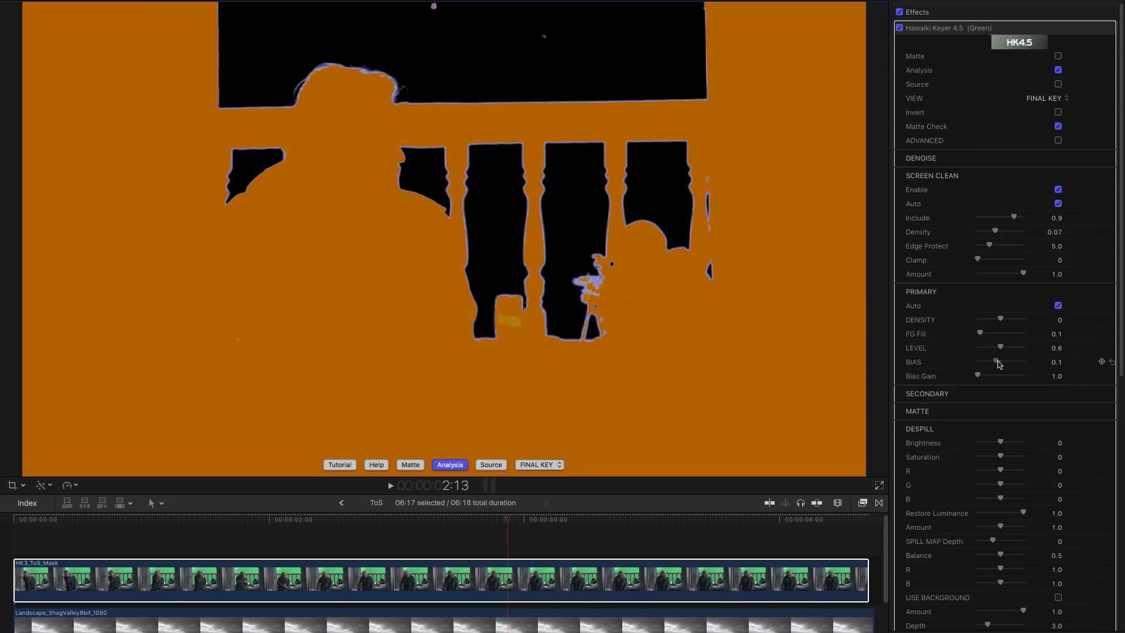
Step: Lower the Primary Bias to 0.1 for a cleaner matte on the balcony clip
{"action": "left_click_drag", "start_coordinate": [994, 334], "coordinate": [1008, 334]}
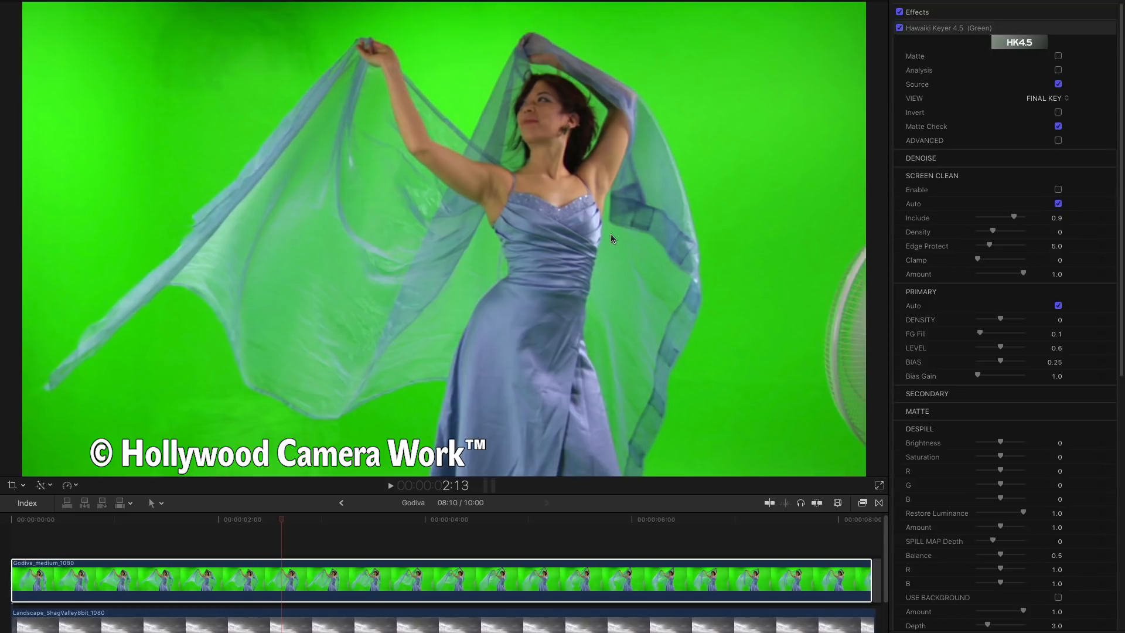
{"action": "mouse_move", "coordinate": [147, 75]}
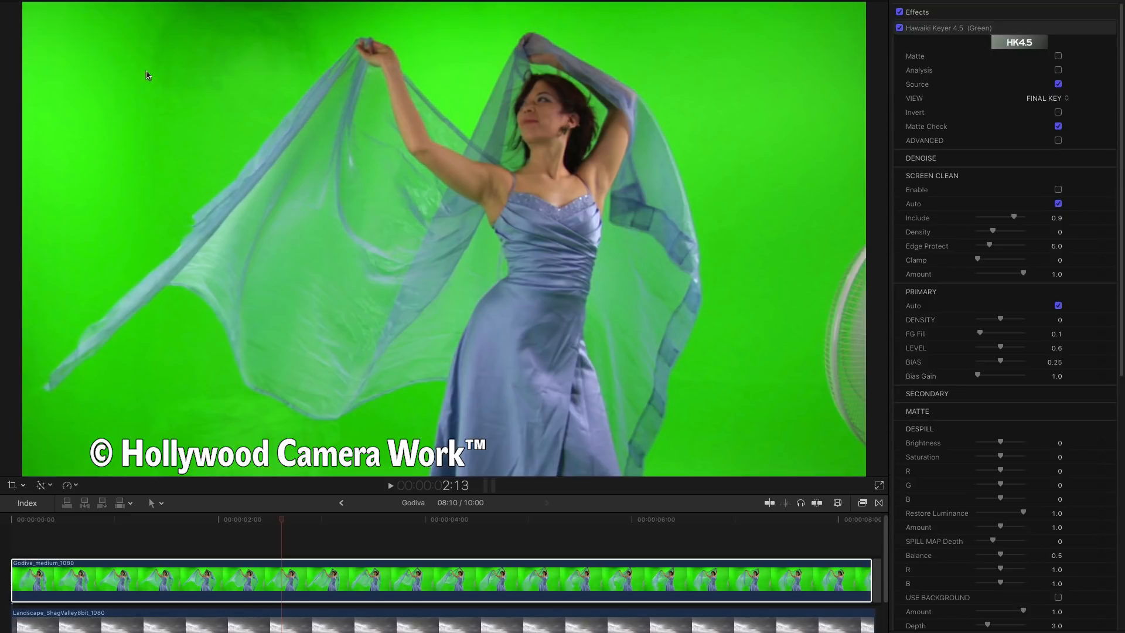
{"action": "mouse_move", "coordinate": [283, 42]}
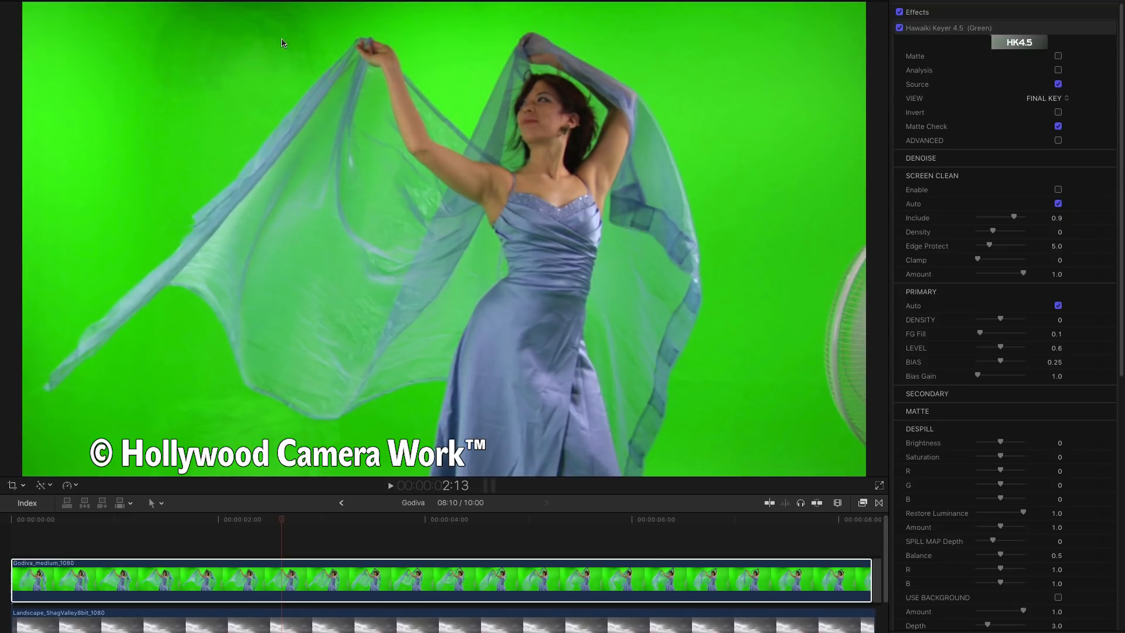
{"action": "mouse_move", "coordinate": [146, 475]}
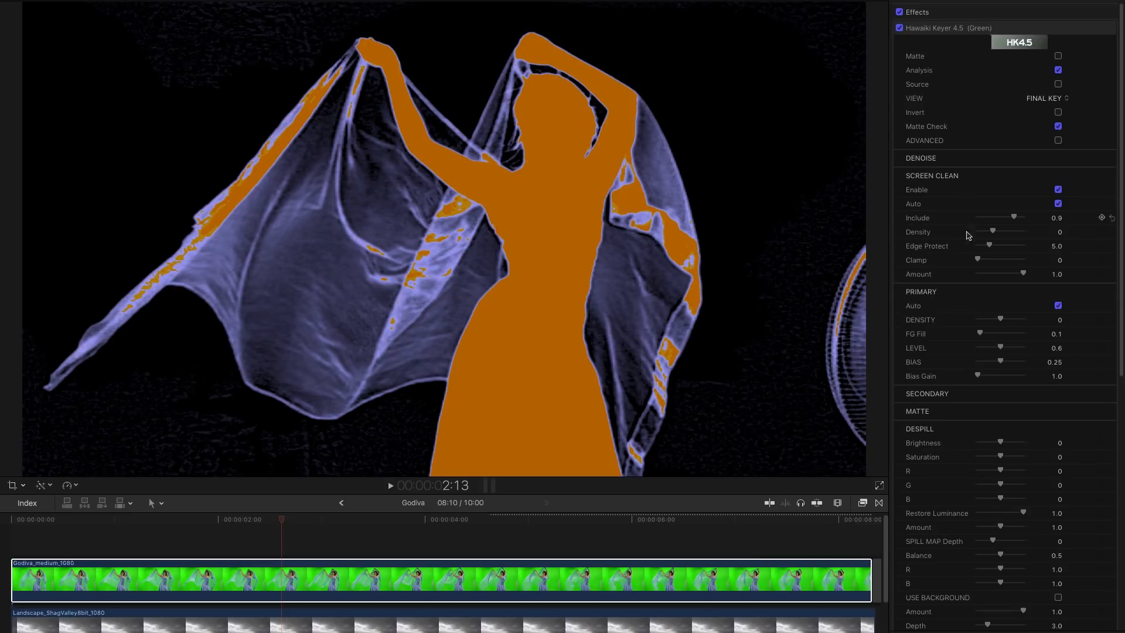
Step: Nudge Screen Clean Density, then tune the Include slider back and forth to settle at 0.69
{"action": "left_click_drag", "start_coordinate": [994, 232], "coordinate": [997, 232]}
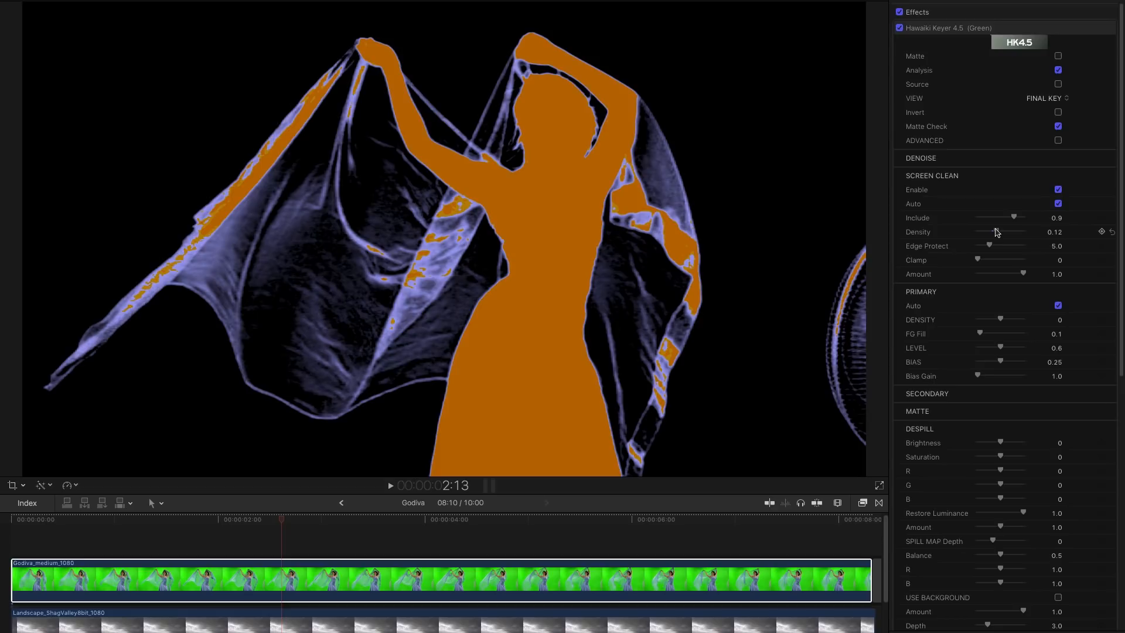
{"action": "left_click_drag", "start_coordinate": [1000, 232], "coordinate": [996, 232]}
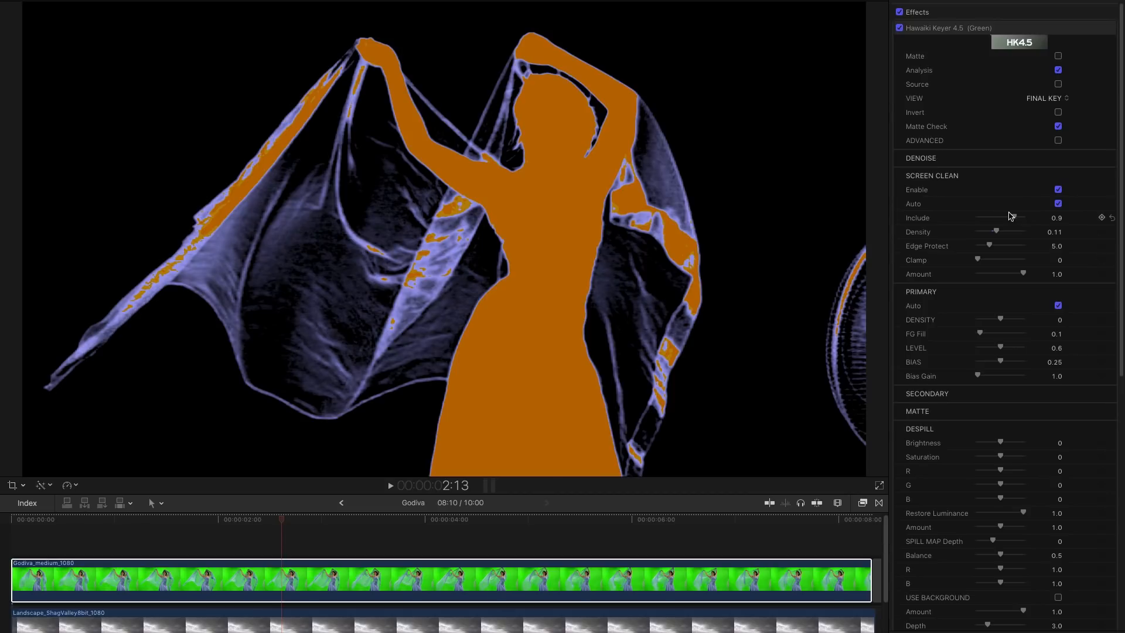
{"action": "left_click_drag", "start_coordinate": [1015, 218], "coordinate": [1010, 218]}
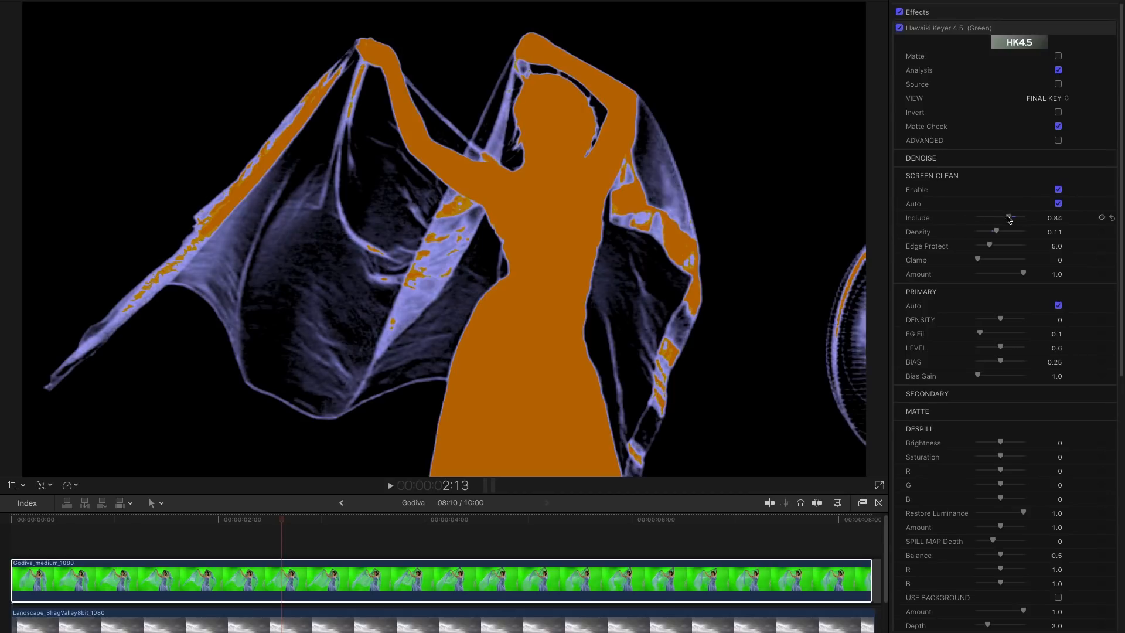
{"action": "left_click_drag", "start_coordinate": [1010, 218], "coordinate": [996, 217]}
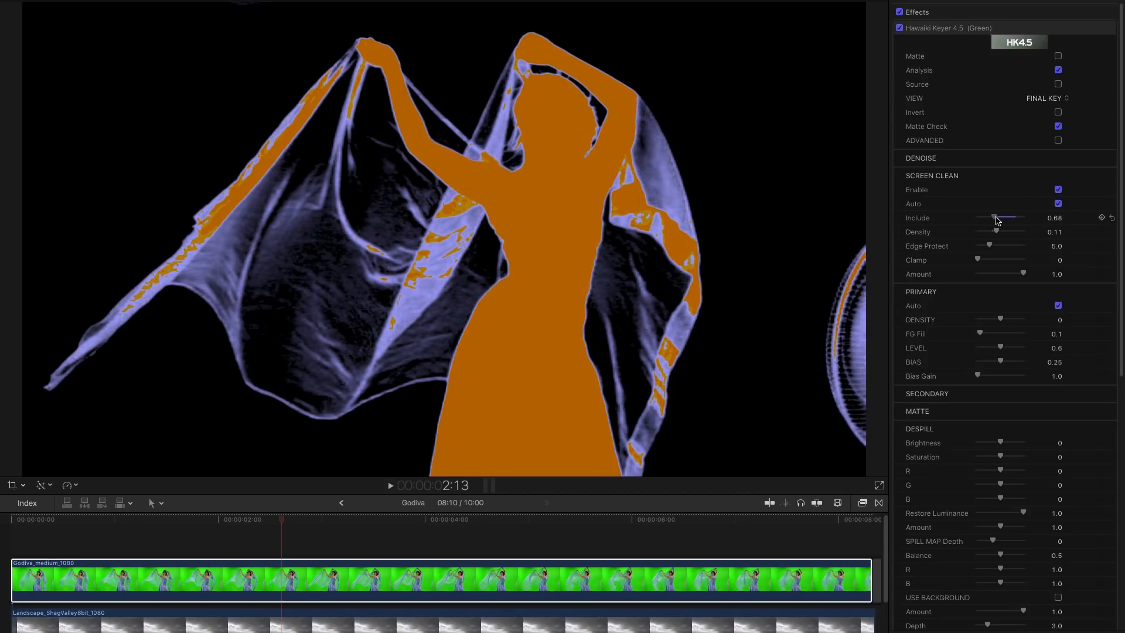
{"action": "left_click_drag", "start_coordinate": [993, 218], "coordinate": [997, 218]}
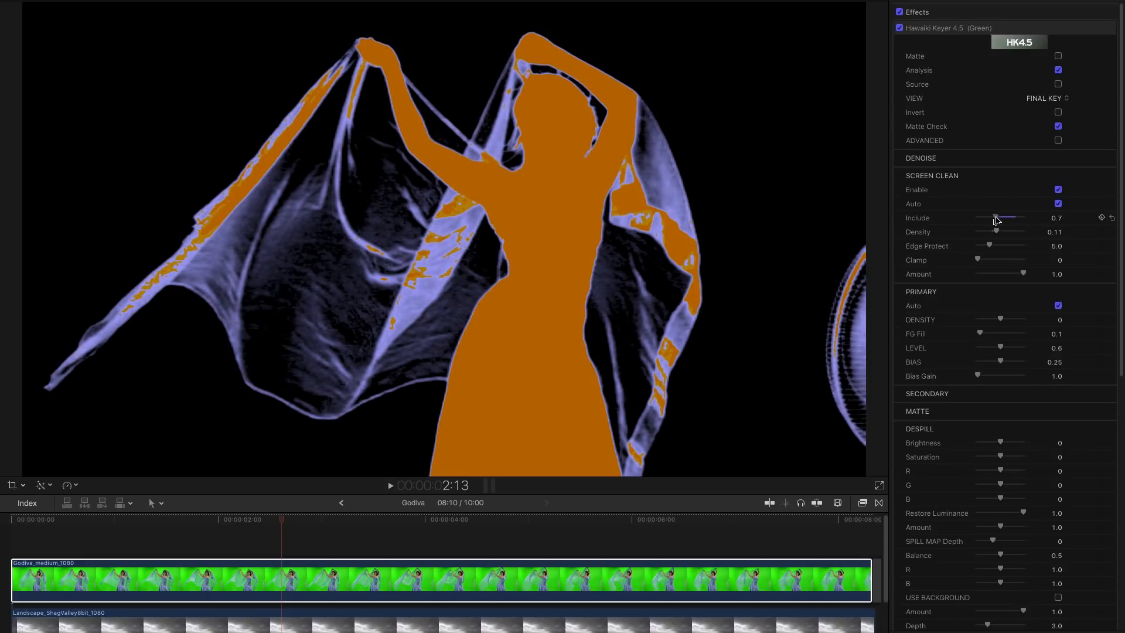
{"action": "left_click_drag", "start_coordinate": [1000, 219], "coordinate": [993, 219]}
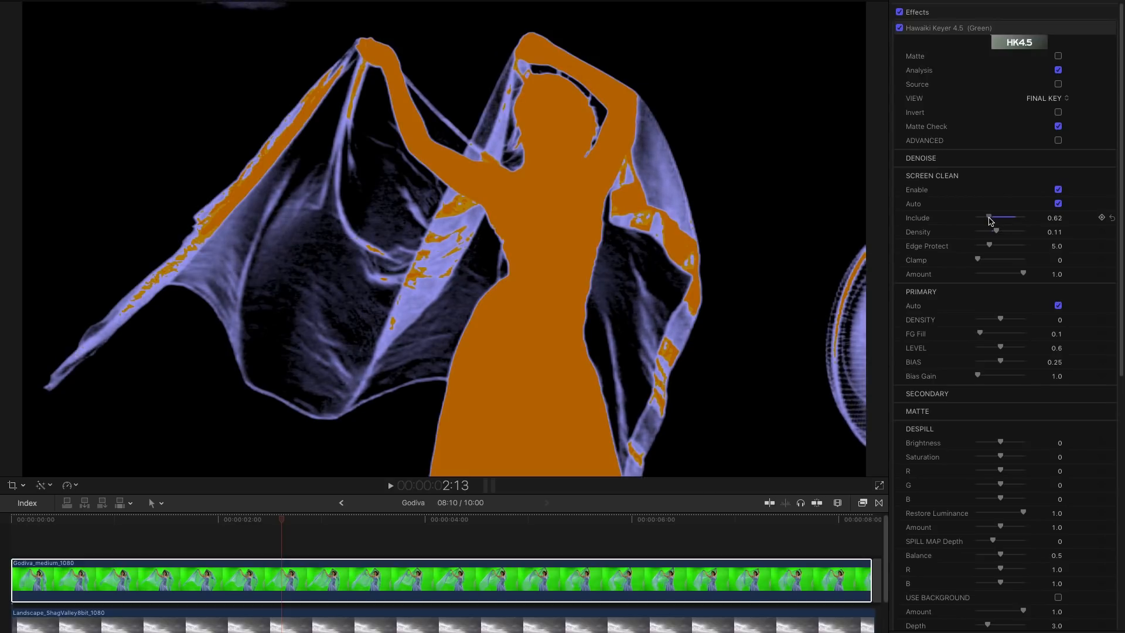
{"action": "left_click_drag", "start_coordinate": [992, 218], "coordinate": [977, 218]}
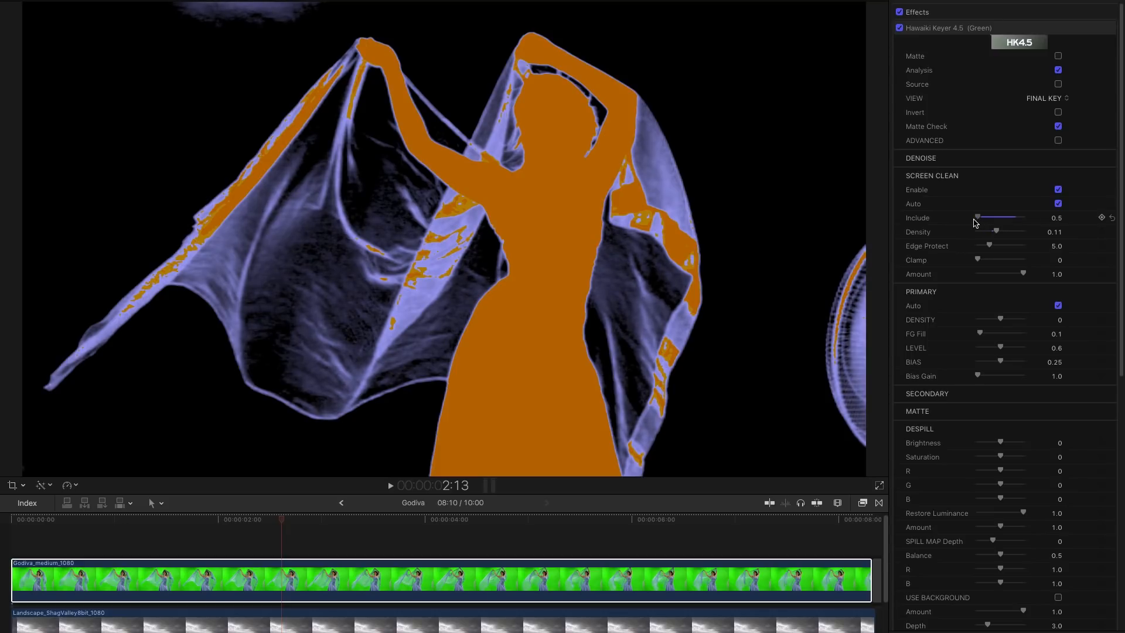
{"action": "mouse_move", "coordinate": [973, 219]}
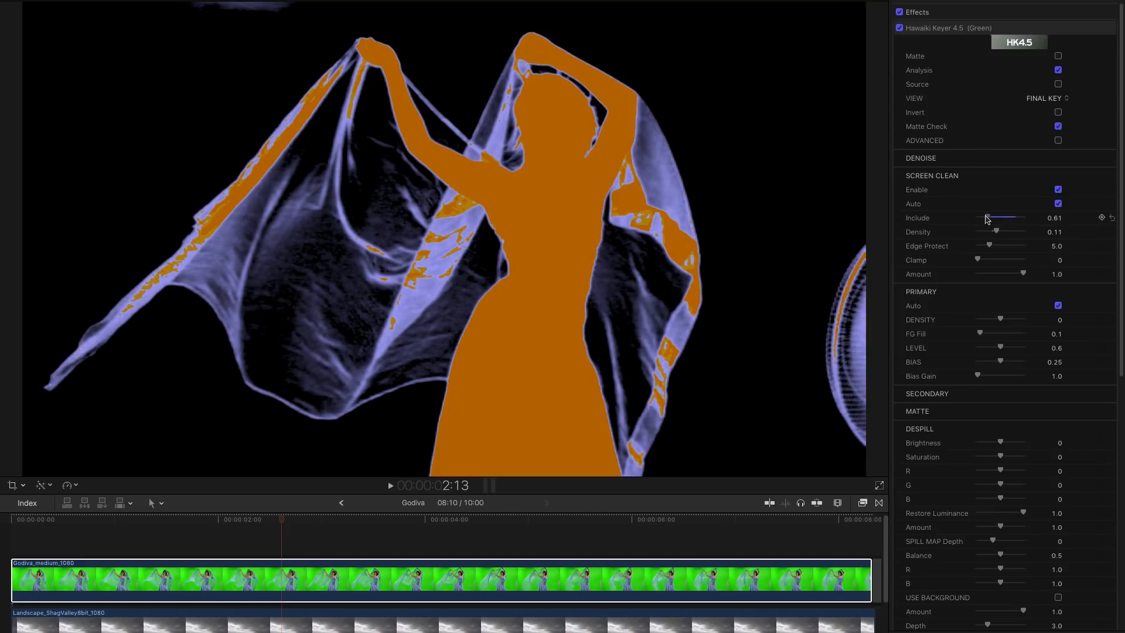
{"action": "left_click_drag", "start_coordinate": [995, 218], "coordinate": [1000, 218]}
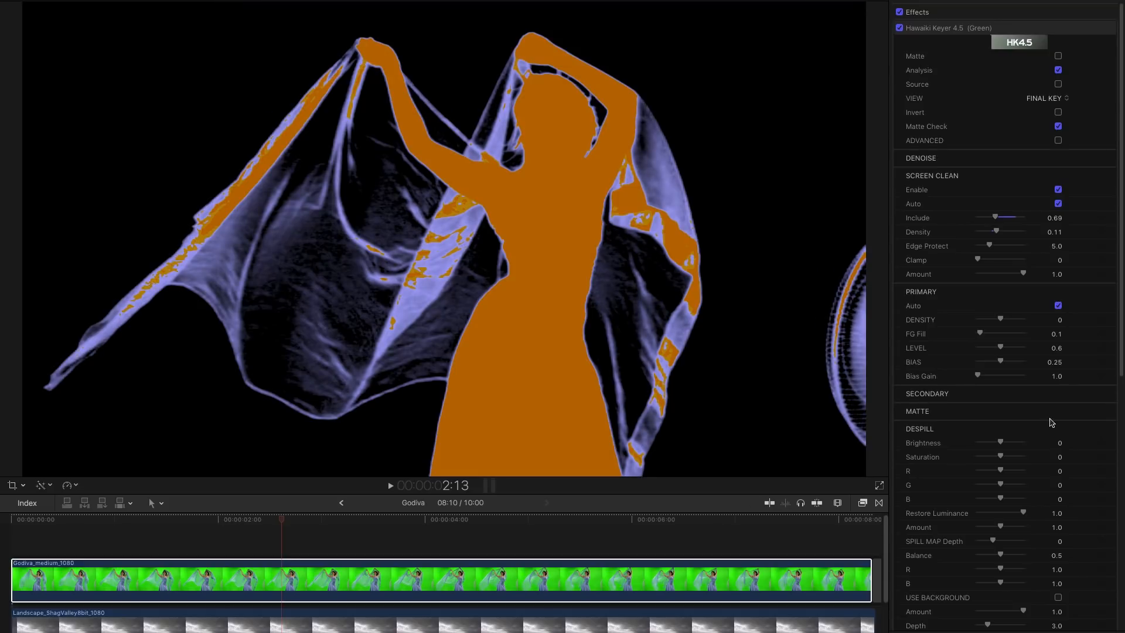
{"action": "mouse_move", "coordinate": [1053, 423]}
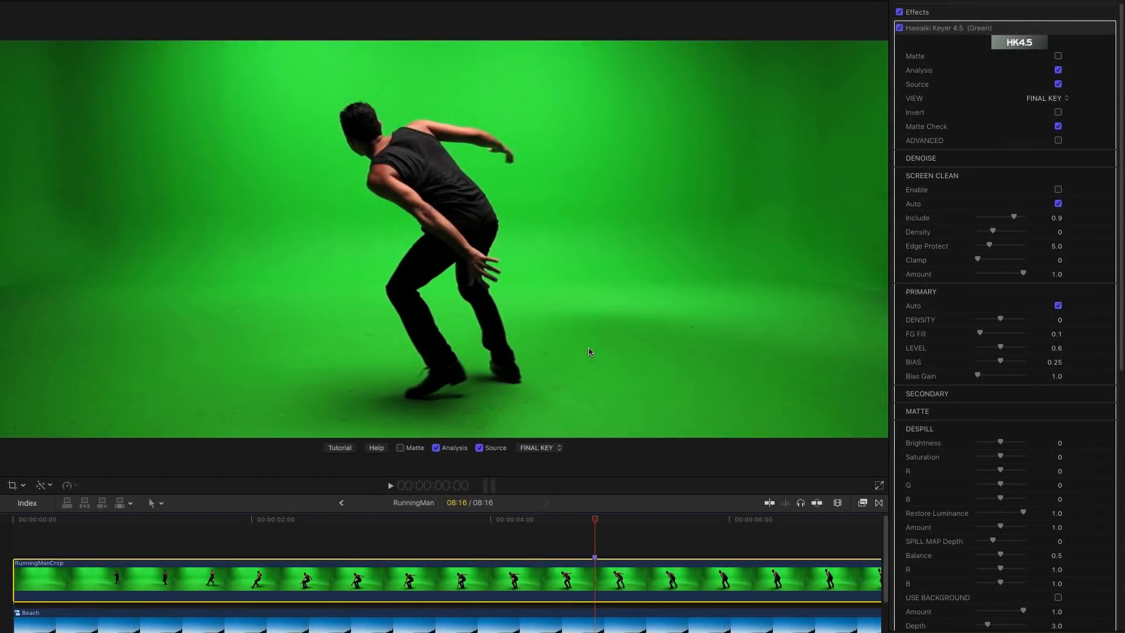
{"action": "mouse_move", "coordinate": [608, 209]}
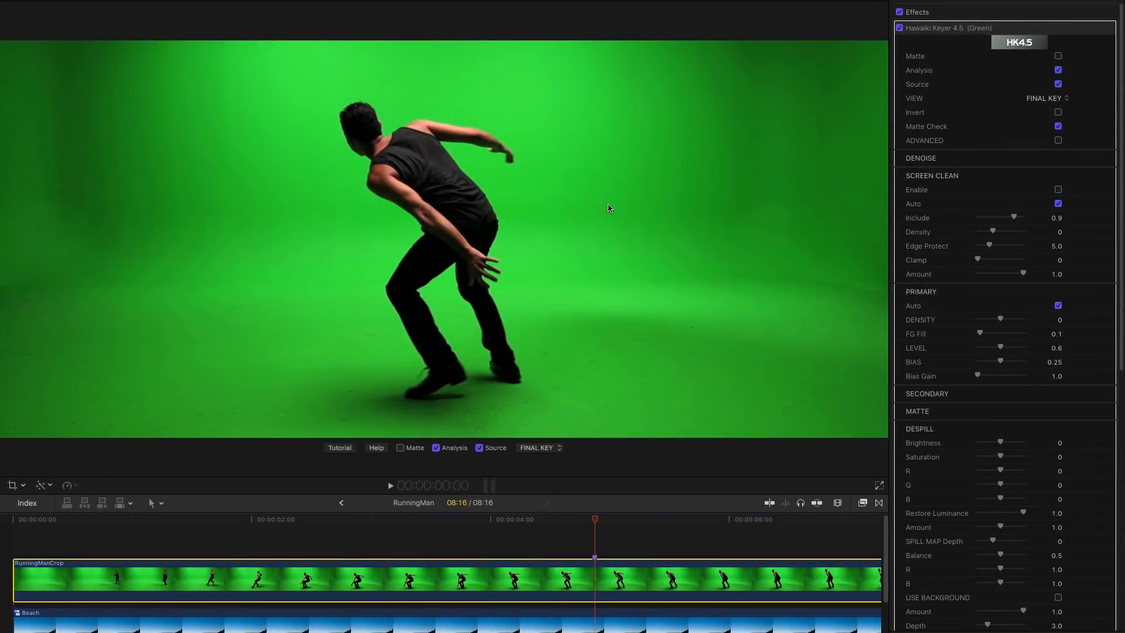
Step: Hide Source to see the RunningMan analysis, enable Screen Clean and set Include to 0.92
{"action": "left_click", "coordinate": [480, 447]}
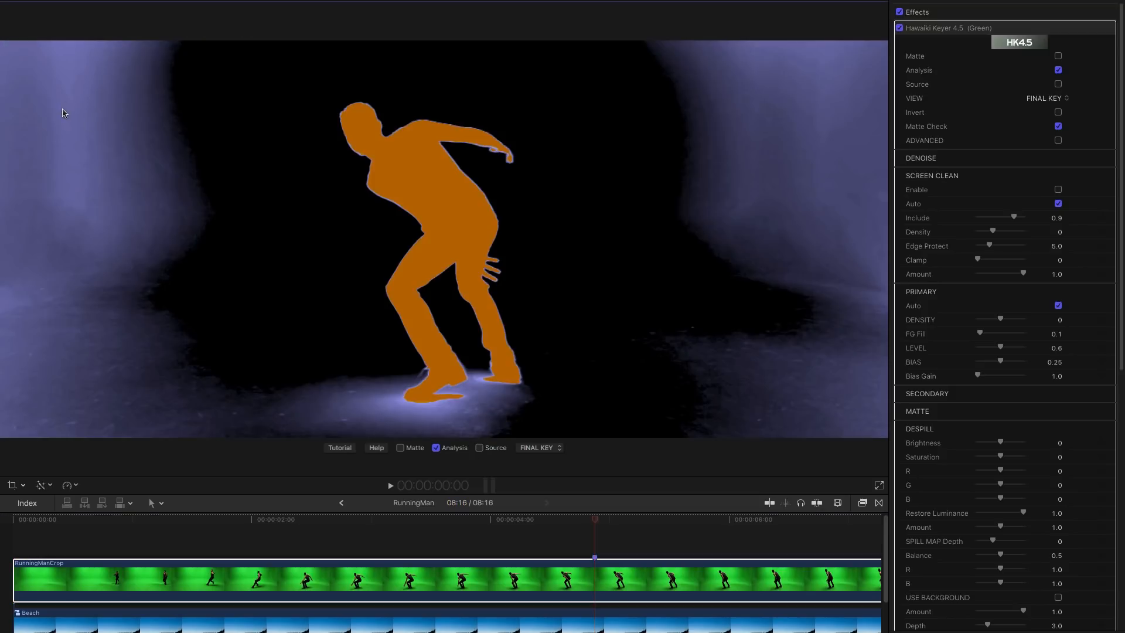
{"action": "mouse_move", "coordinate": [91, 329]}
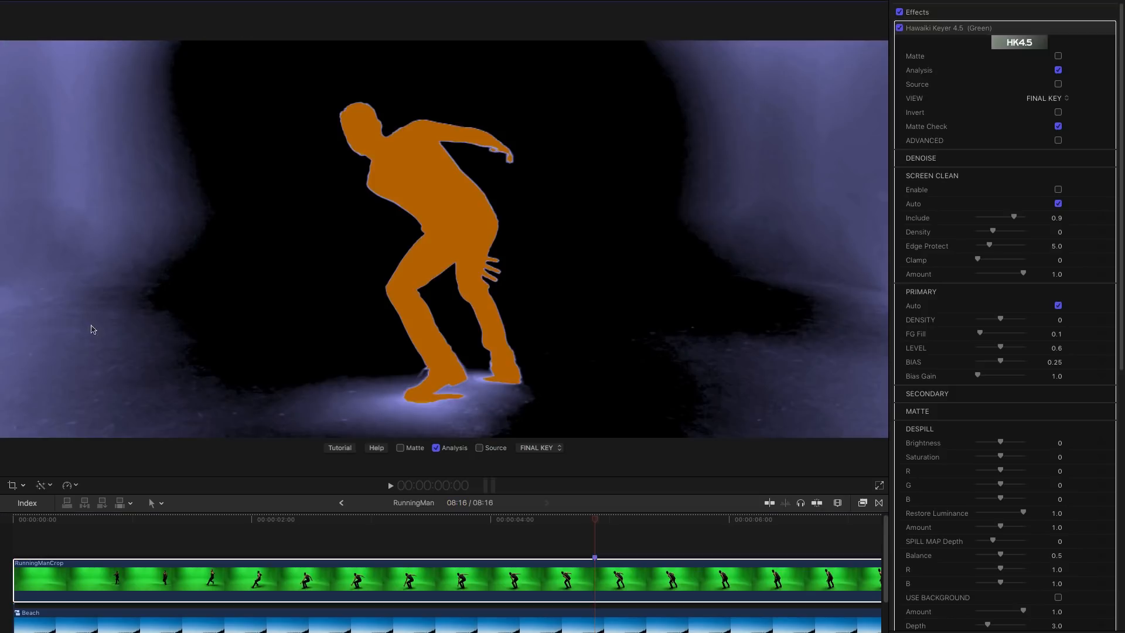
{"action": "mouse_move", "coordinate": [380, 421]}
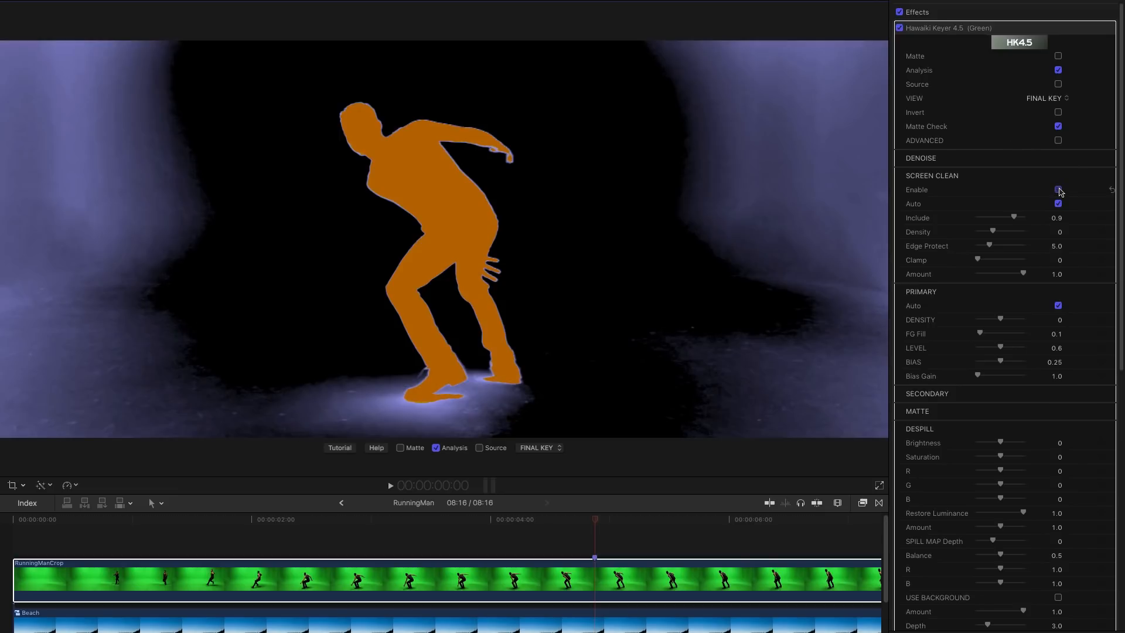
{"action": "left_click", "coordinate": [1057, 190]}
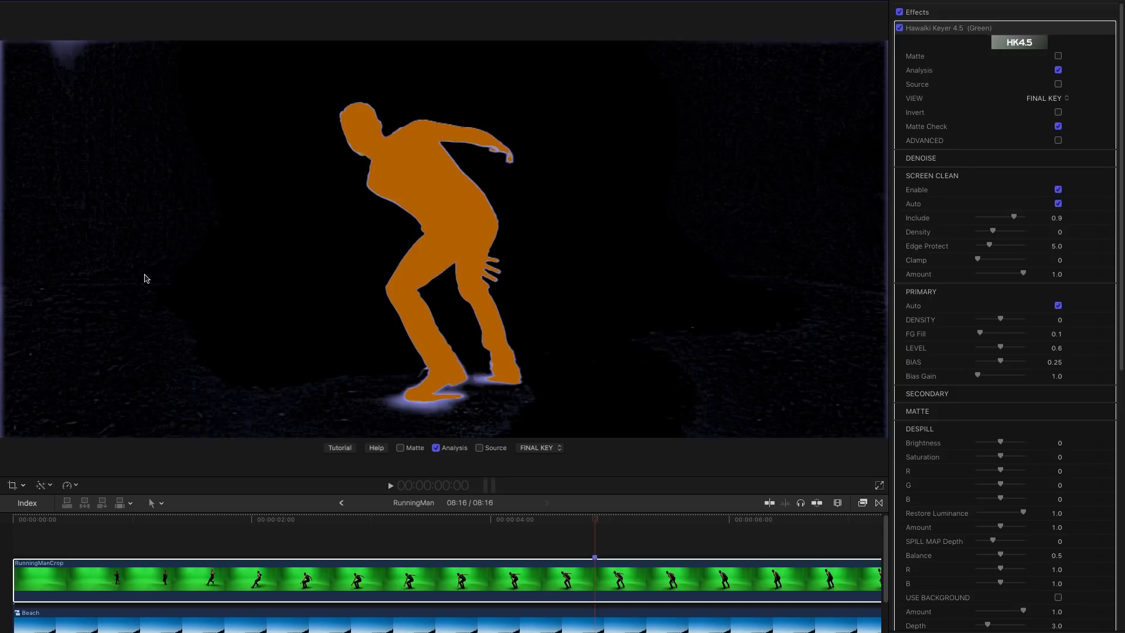
{"action": "mouse_move", "coordinate": [1011, 219]}
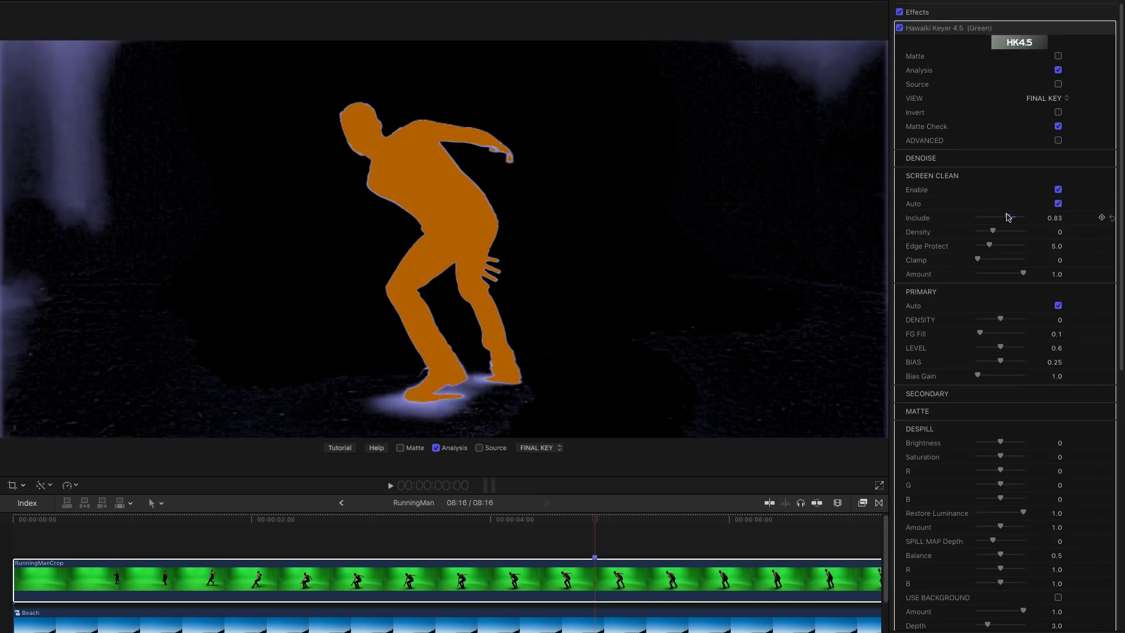
{"action": "left_click_drag", "start_coordinate": [1004, 218], "coordinate": [1012, 218]}
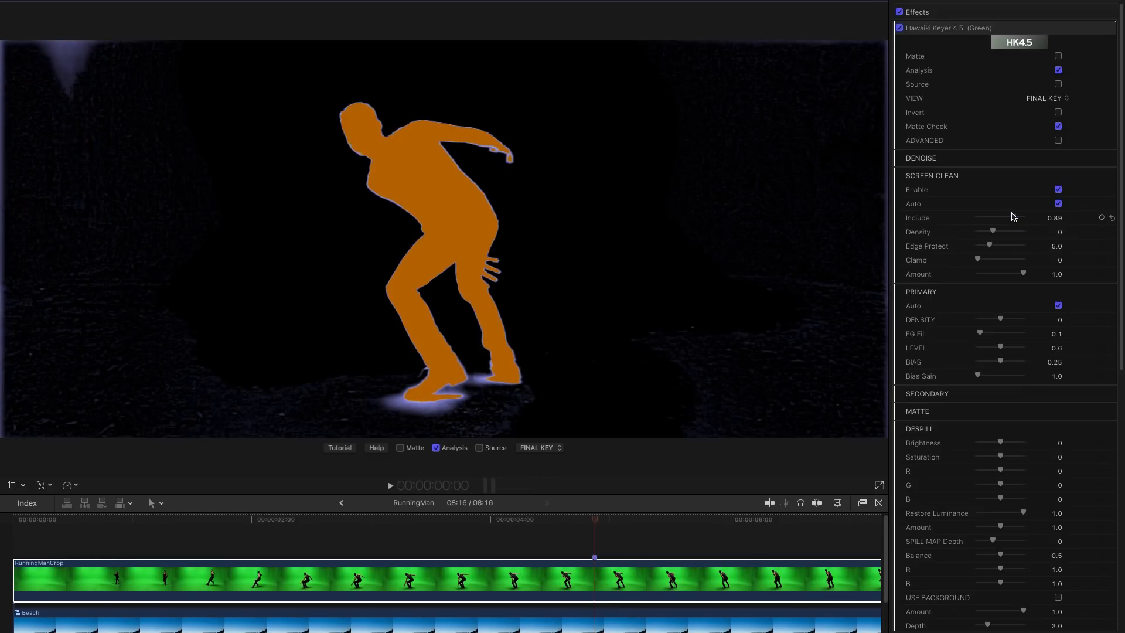
{"action": "left_click_drag", "start_coordinate": [1004, 218], "coordinate": [1011, 218]}
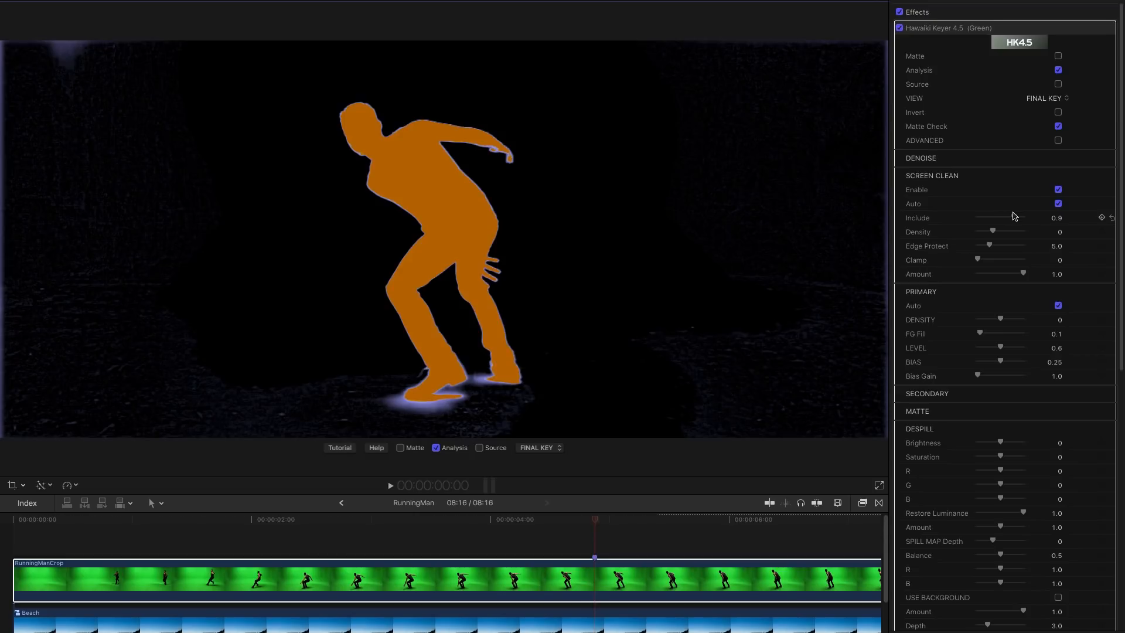
{"action": "left_click_drag", "start_coordinate": [990, 218], "coordinate": [1013, 218]}
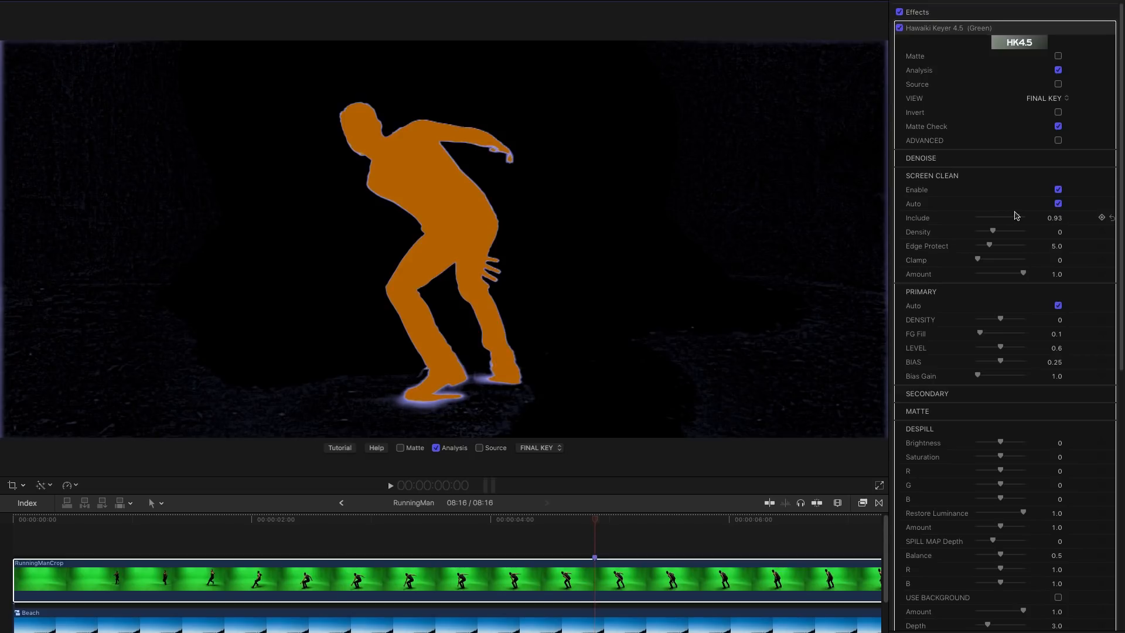
{"action": "left_click_drag", "start_coordinate": [1005, 218], "coordinate": [997, 218]}
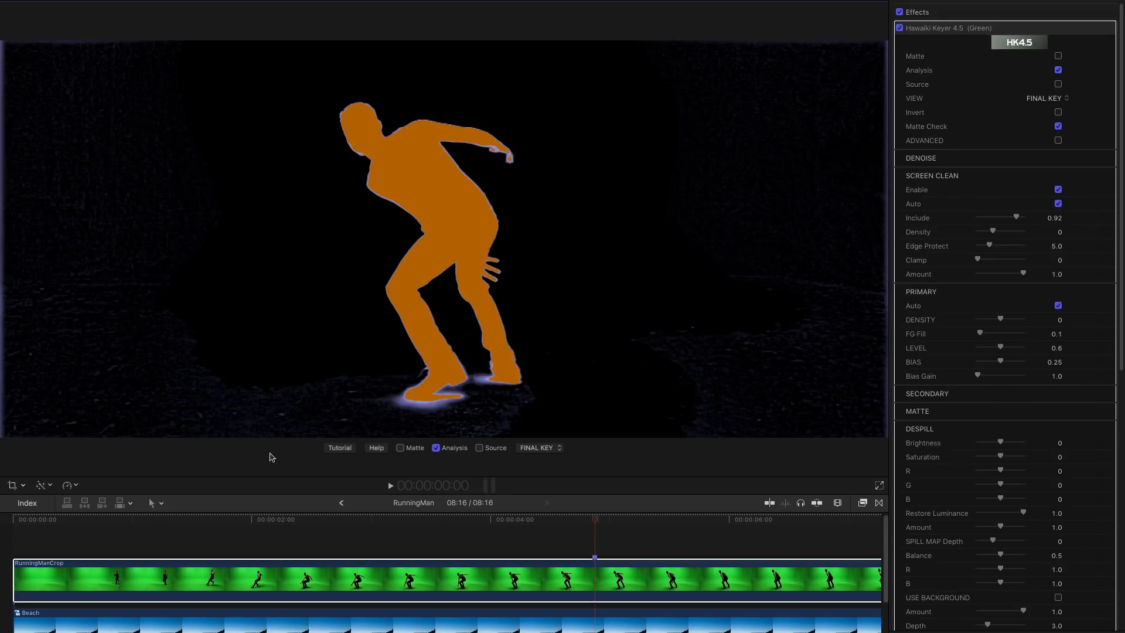
{"action": "mouse_move", "coordinate": [995, 232]}
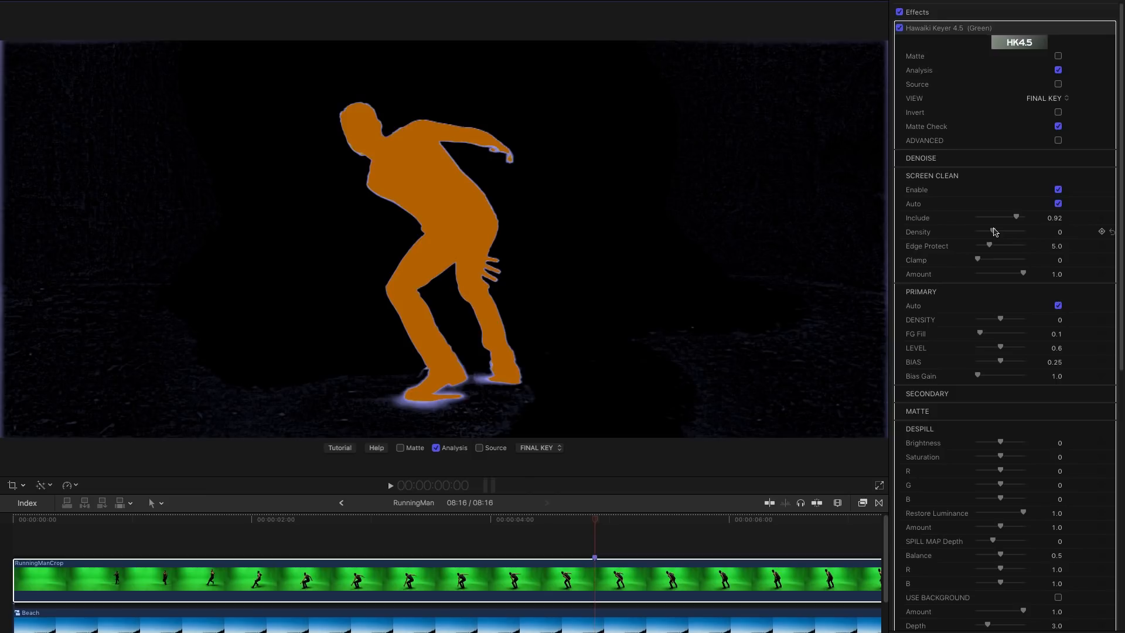
Step: Raise Screen Clean Density to about 0.24 to darken the backing
{"action": "left_click_drag", "start_coordinate": [973, 230], "coordinate": [1000, 231]}
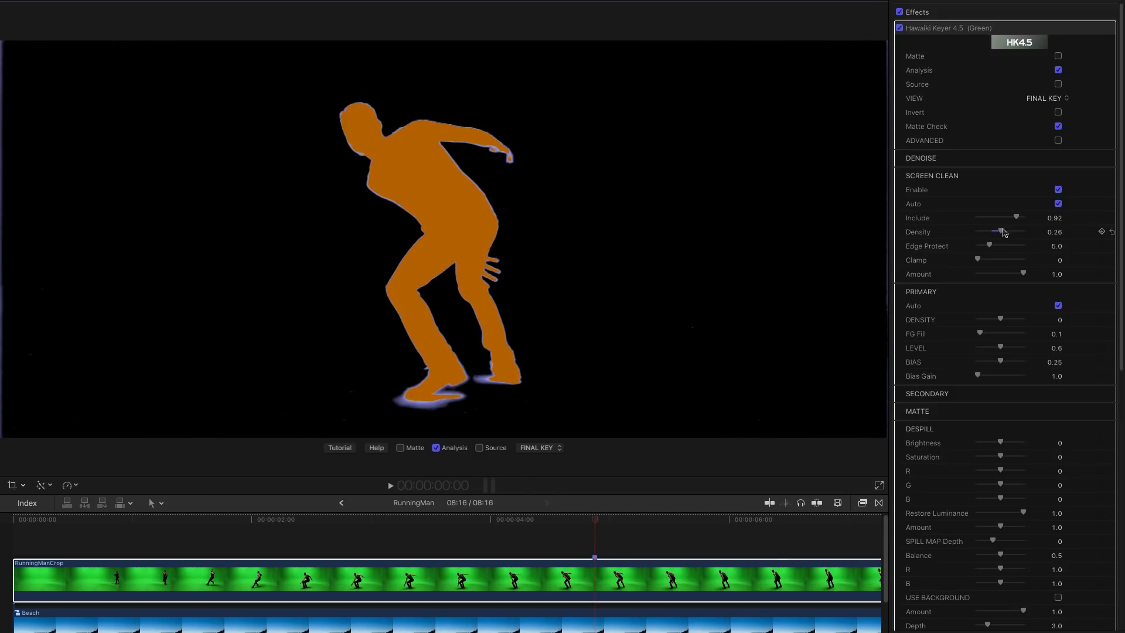
{"action": "left_click_drag", "start_coordinate": [1004, 232], "coordinate": [996, 232]}
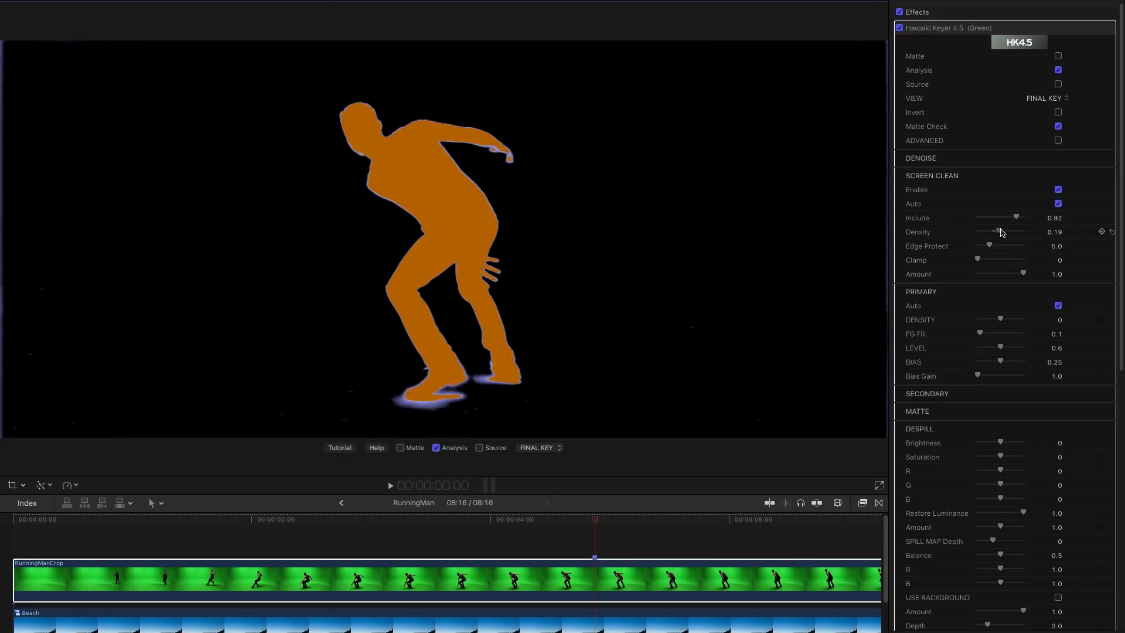
{"action": "left_click_drag", "start_coordinate": [997, 232], "coordinate": [1003, 232]}
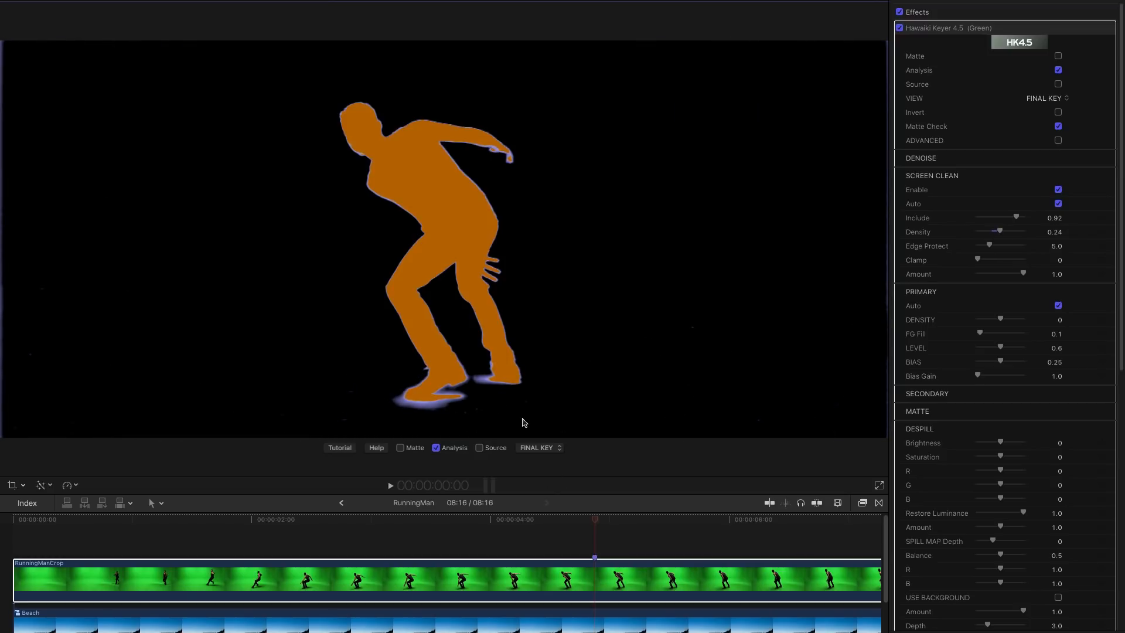
{"action": "mouse_move", "coordinate": [970, 342]}
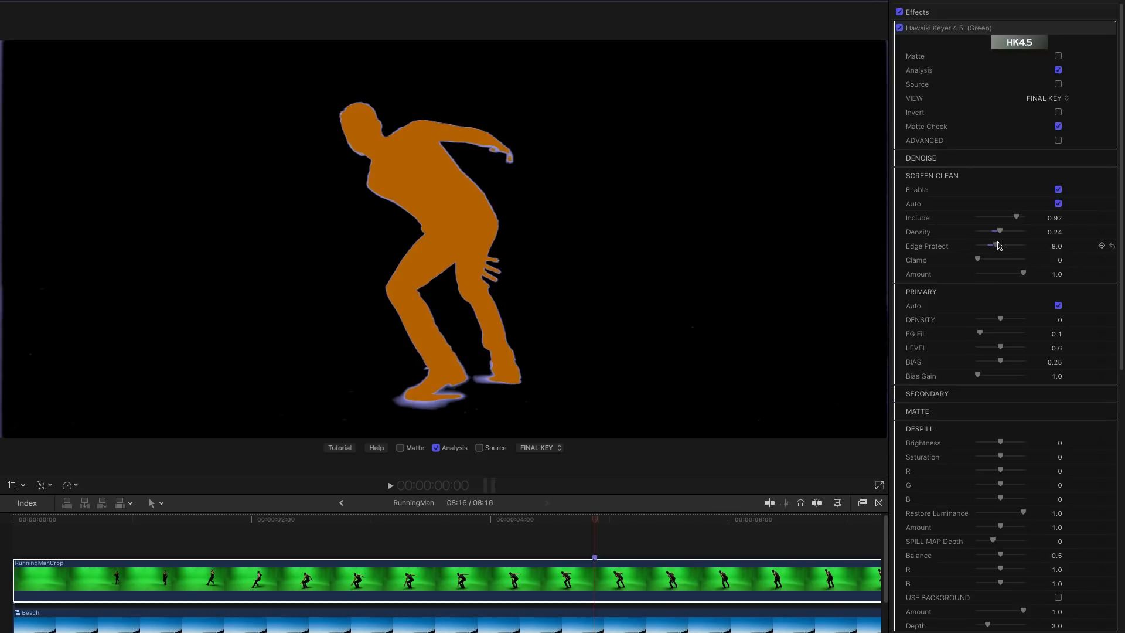
Step: Raise Edge Protect to its maximum of 20, dip the Amount slider and restore it to 1.0
{"action": "left_click_drag", "start_coordinate": [992, 246], "coordinate": [1014, 246]}
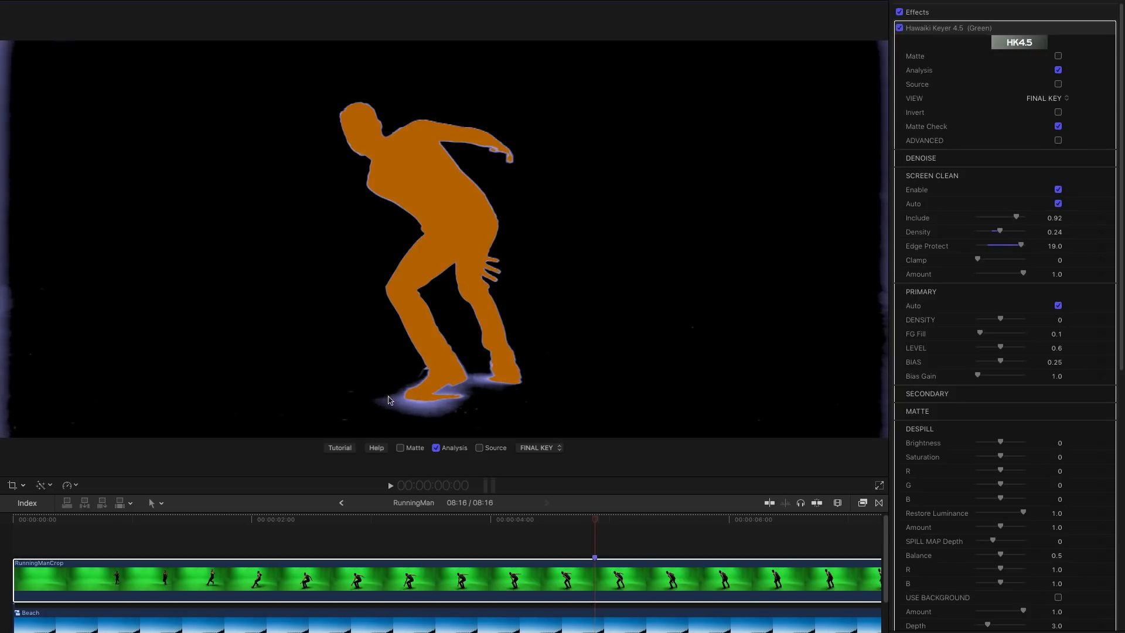
{"action": "mouse_move", "coordinate": [1018, 246]}
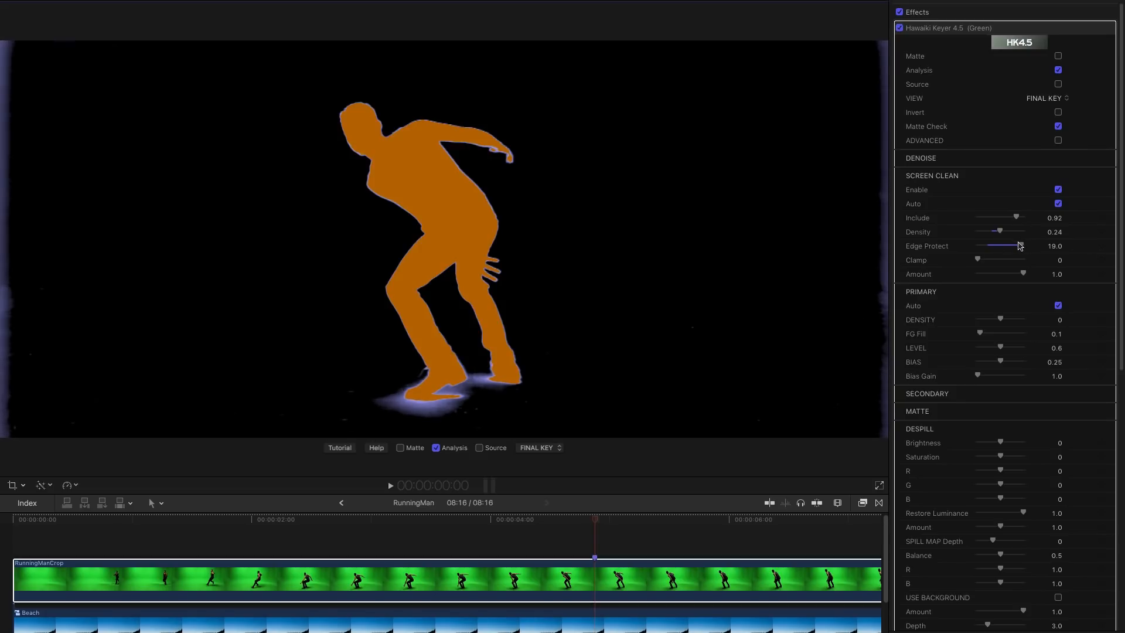
{"action": "left_click_drag", "start_coordinate": [1019, 245], "coordinate": [1010, 245]}
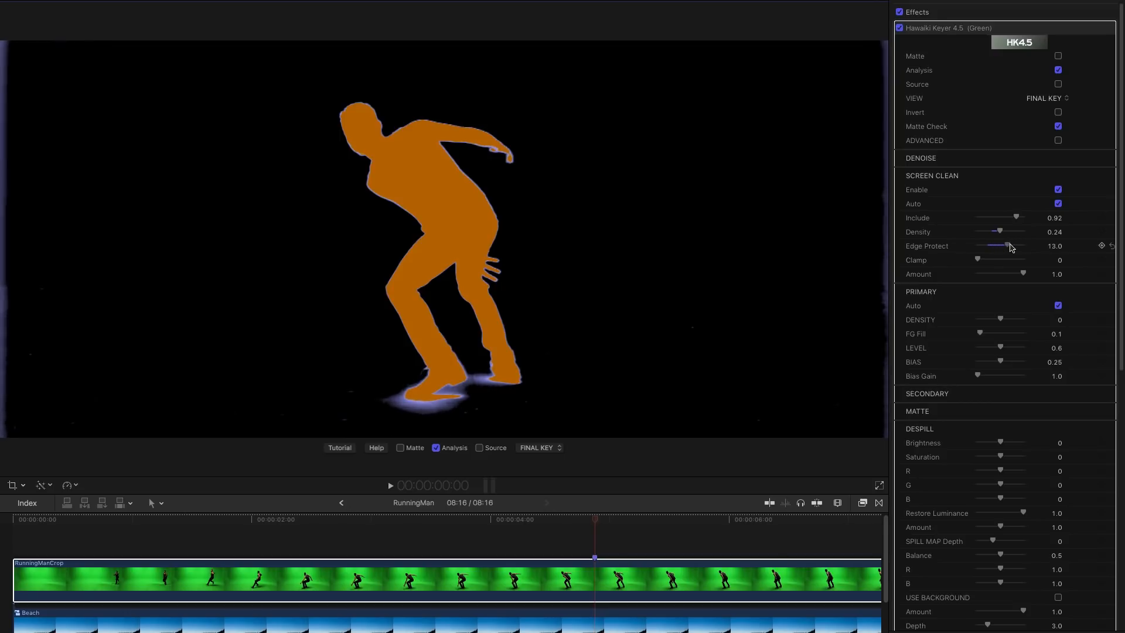
{"action": "left_click_drag", "start_coordinate": [1007, 245], "coordinate": [1022, 245]}
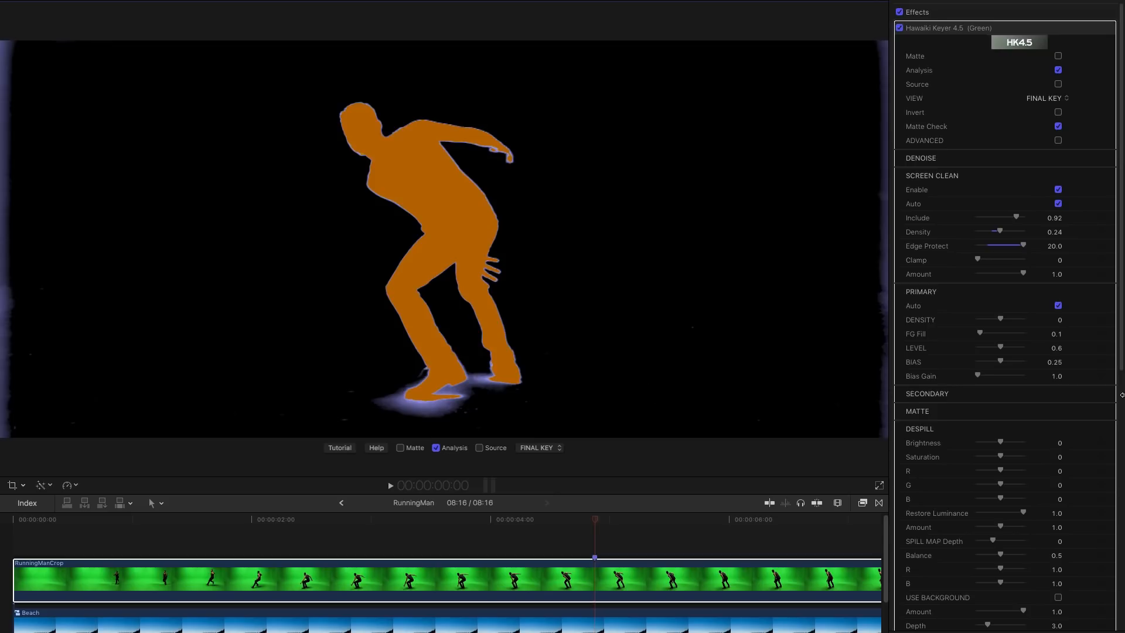
{"action": "left_click_drag", "start_coordinate": [1024, 274], "coordinate": [1007, 274]}
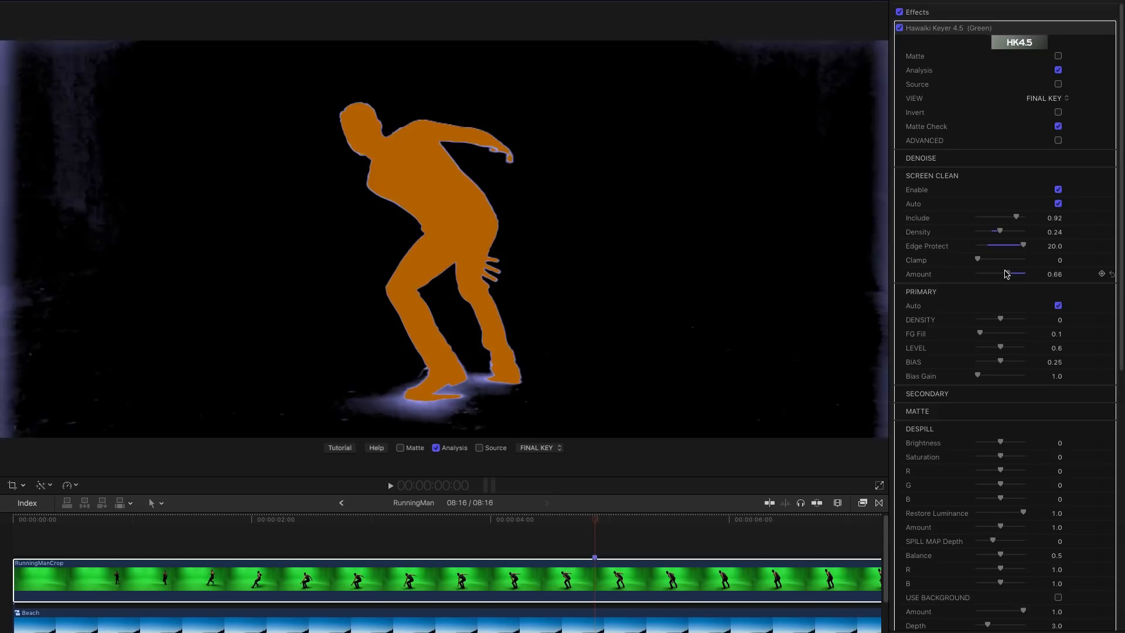
{"action": "left_click_drag", "start_coordinate": [1007, 273], "coordinate": [1027, 273]}
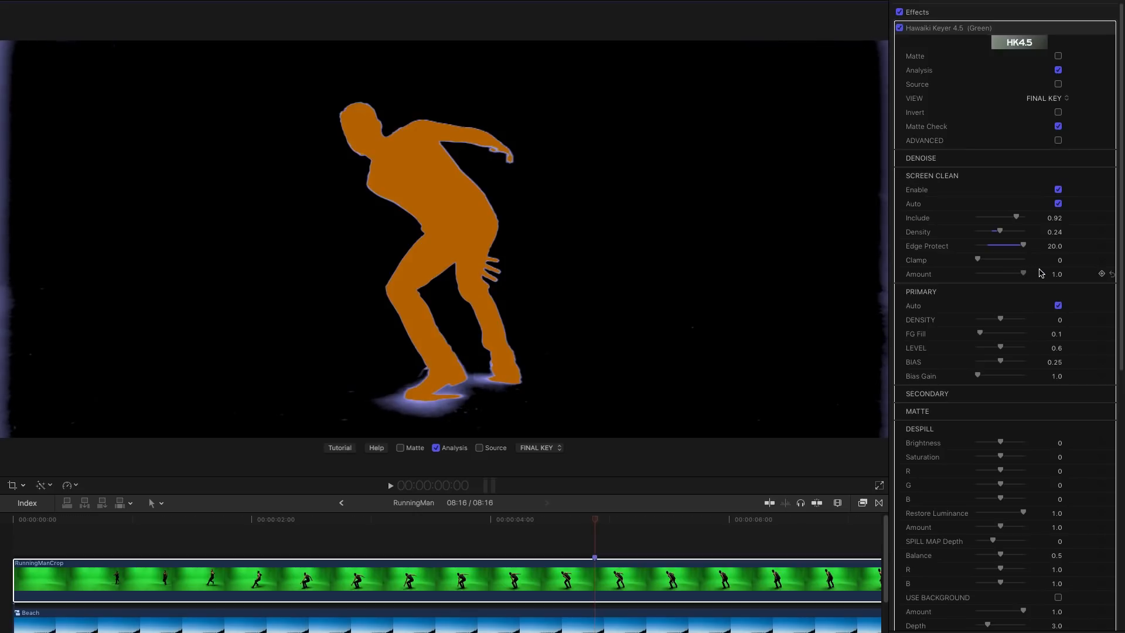
{"action": "mouse_move", "coordinate": [503, 563]}
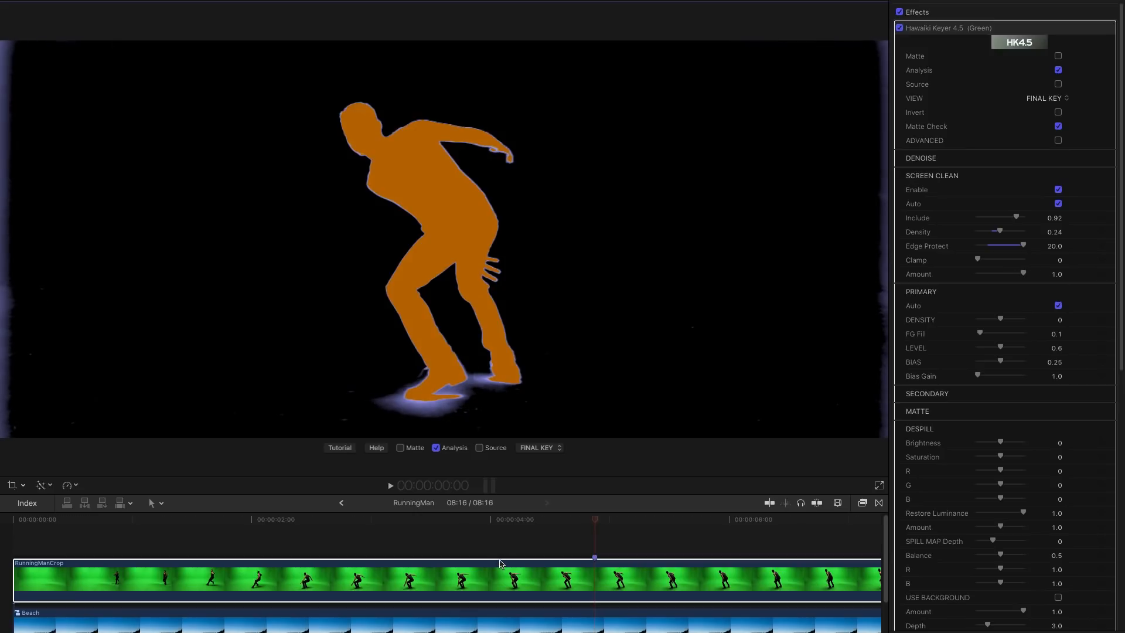
Step: Set the RunningMan keyer's VIEW pop-up to Screen Clean to preview the cleaned backing
{"action": "left_click", "coordinate": [1057, 69]}
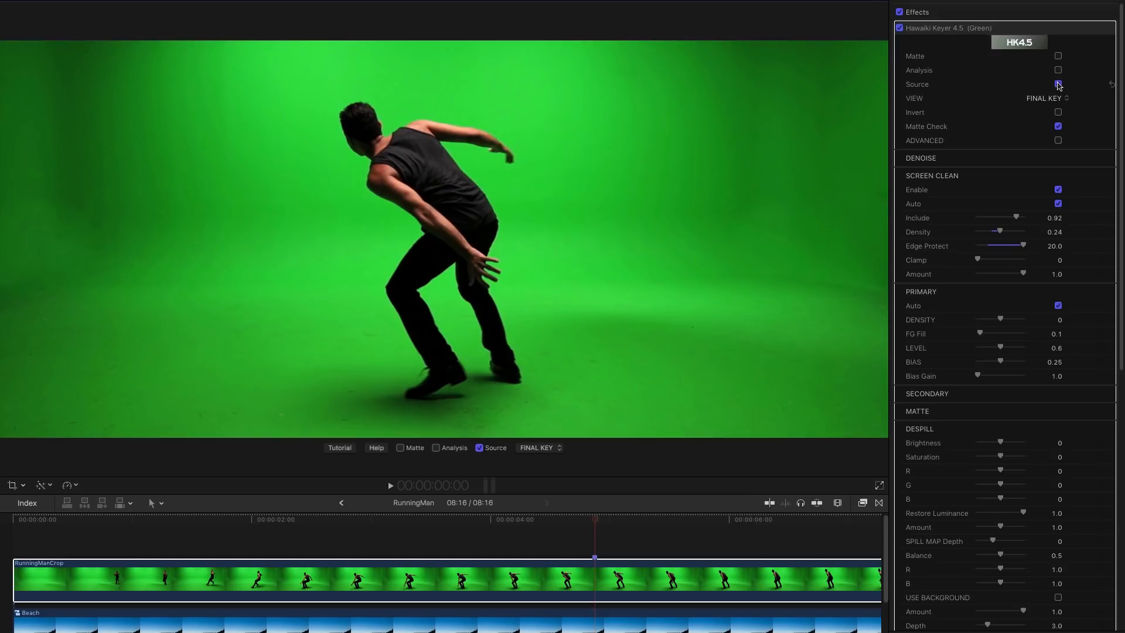
{"action": "left_click", "coordinate": [1046, 98]}
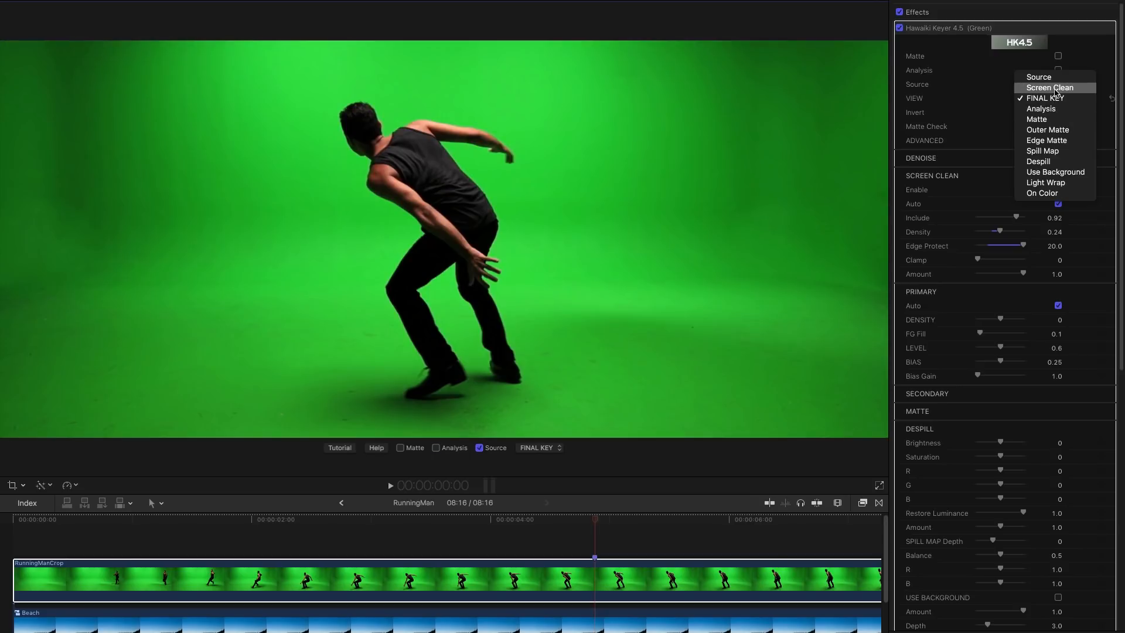
{"action": "left_click", "coordinate": [1048, 87]}
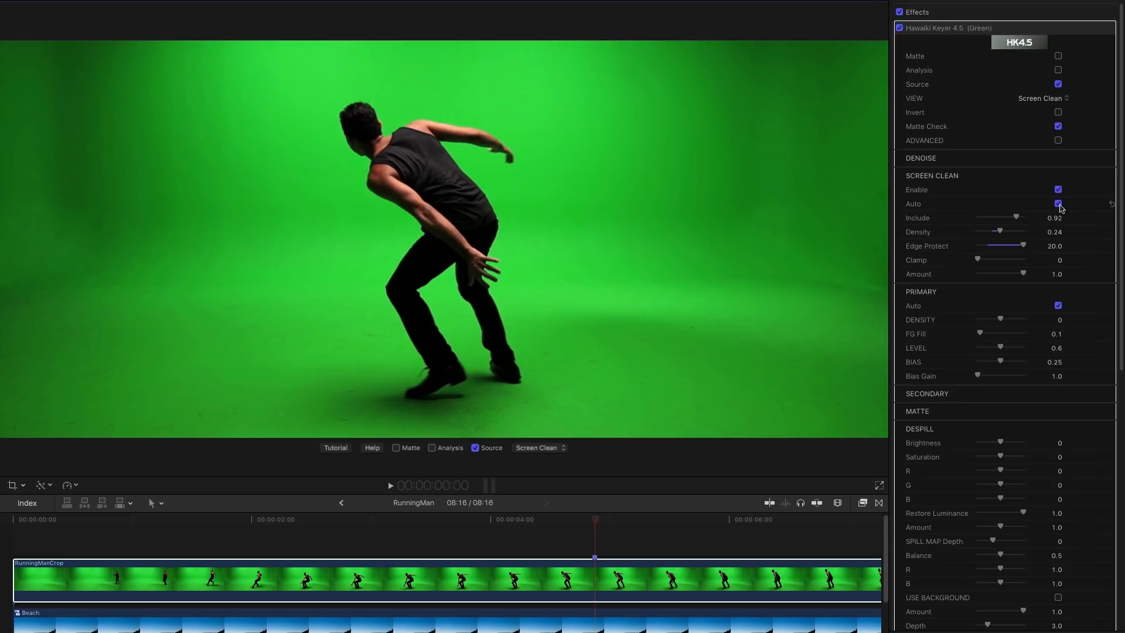
Step: Uncheck Screen Clean Auto, sample the backing with Pick Screen, and switch from Source to Analysis
{"action": "left_click", "coordinate": [1057, 202]}
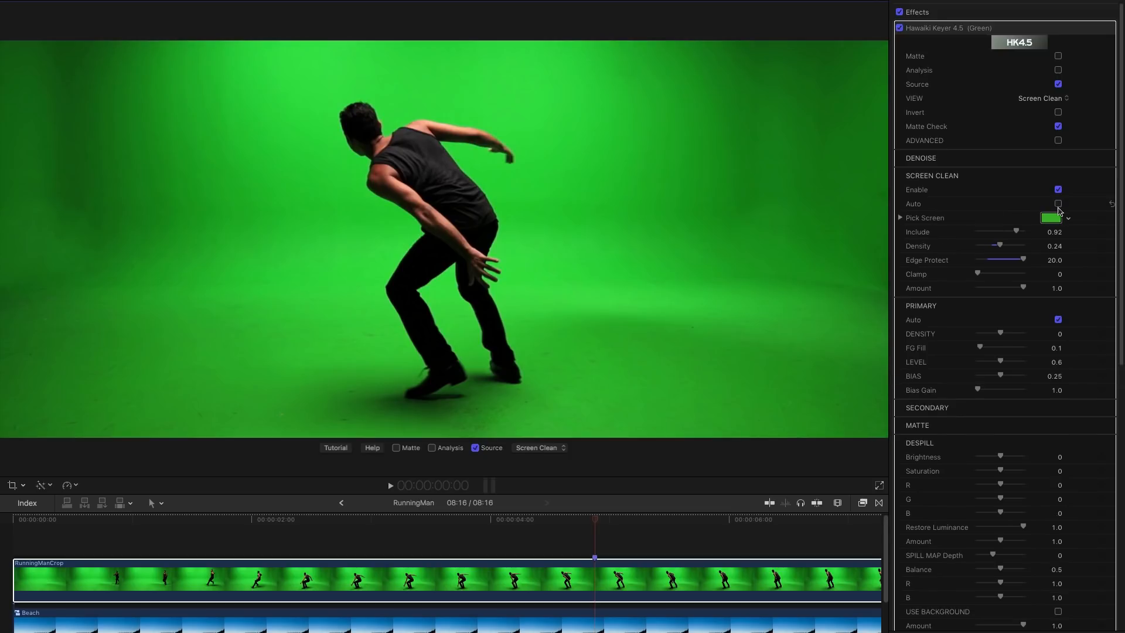
{"action": "left_click", "coordinate": [1053, 218]}
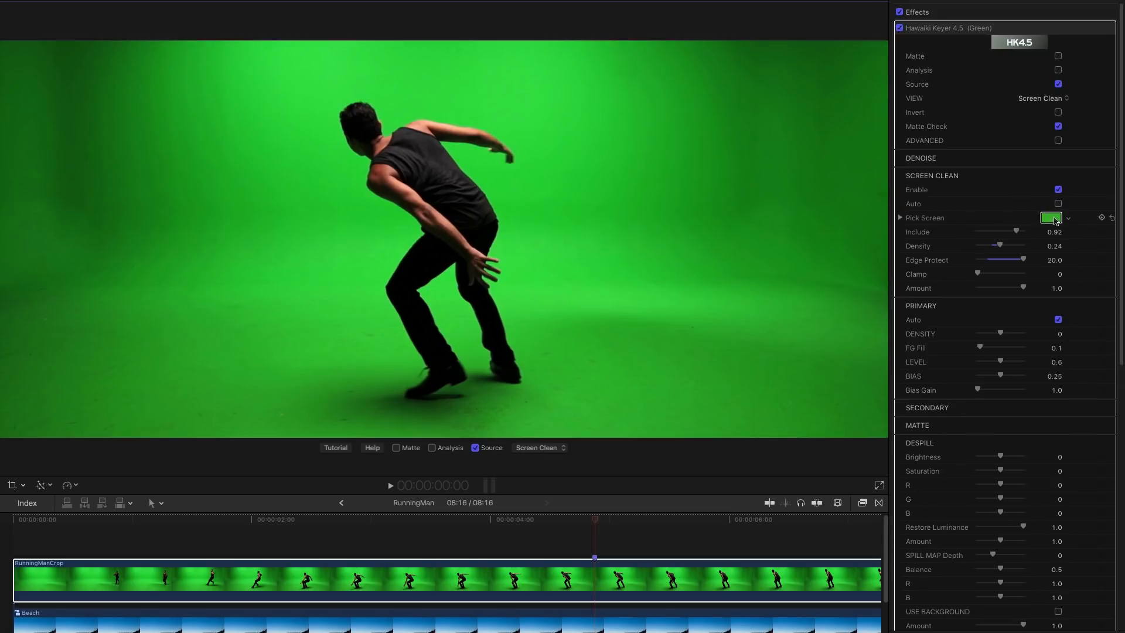
{"action": "left_click", "coordinate": [1049, 218]}
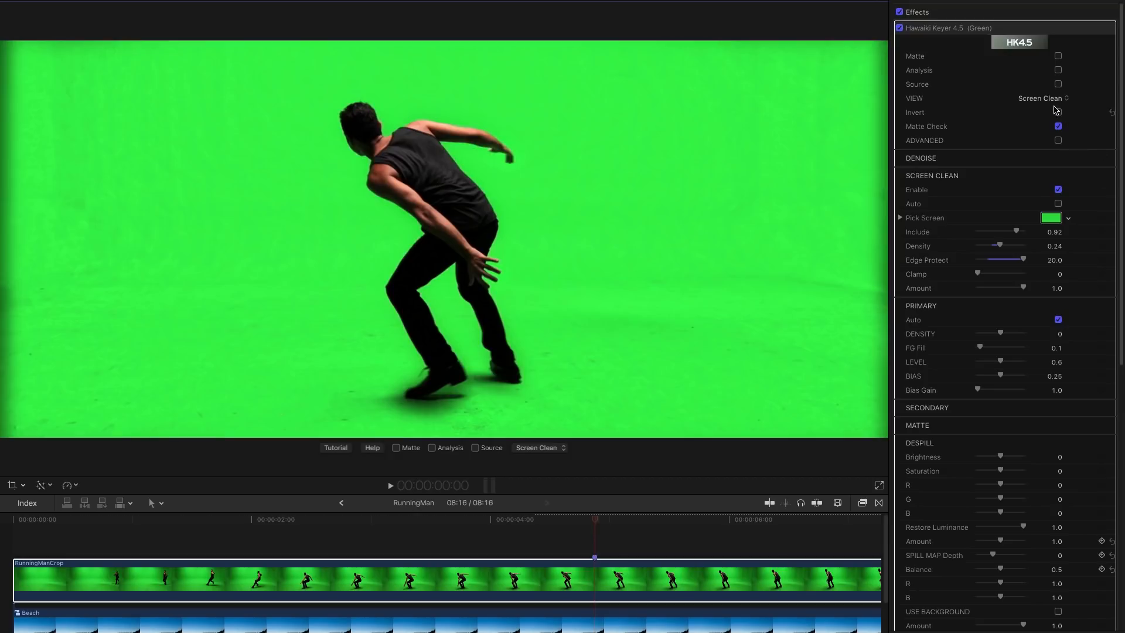
{"action": "left_click", "coordinate": [1057, 70]}
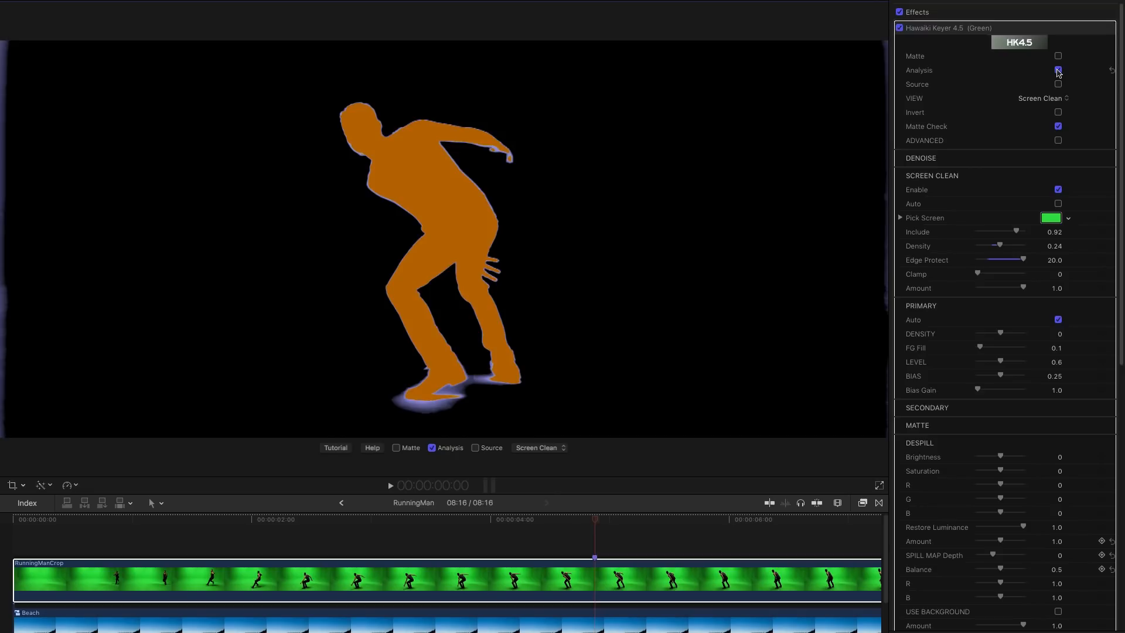
{"action": "left_click", "coordinate": [1057, 70]}
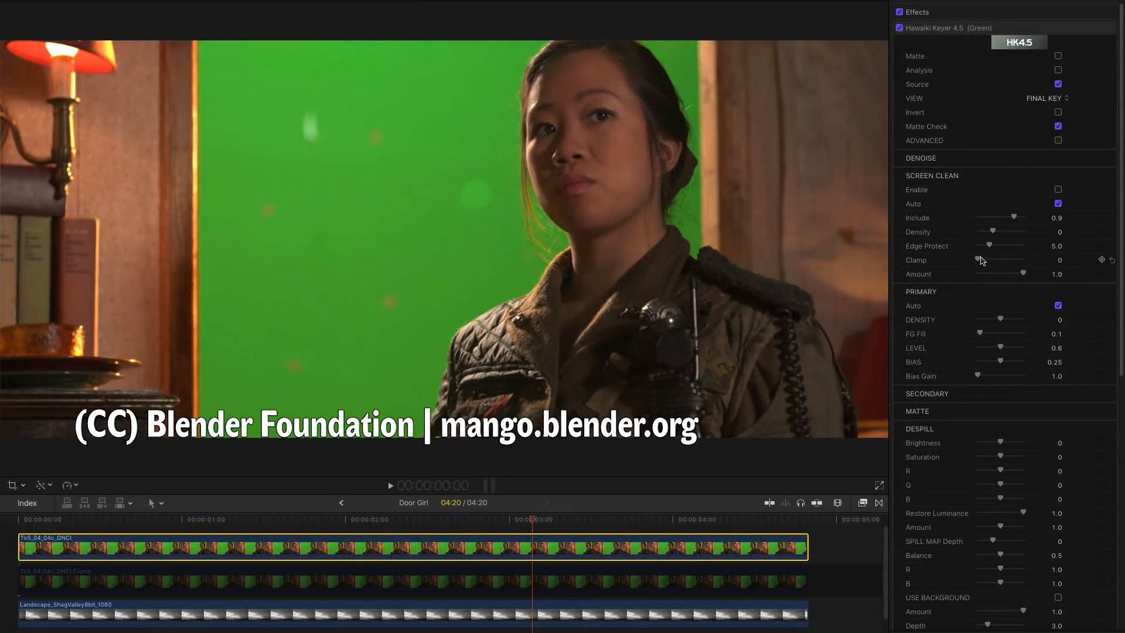
Step: Compare the Door Girl analysis with Screen Clean off and on, then toggle Enable on the Clamp copy
{"action": "left_click", "coordinate": [1057, 84]}
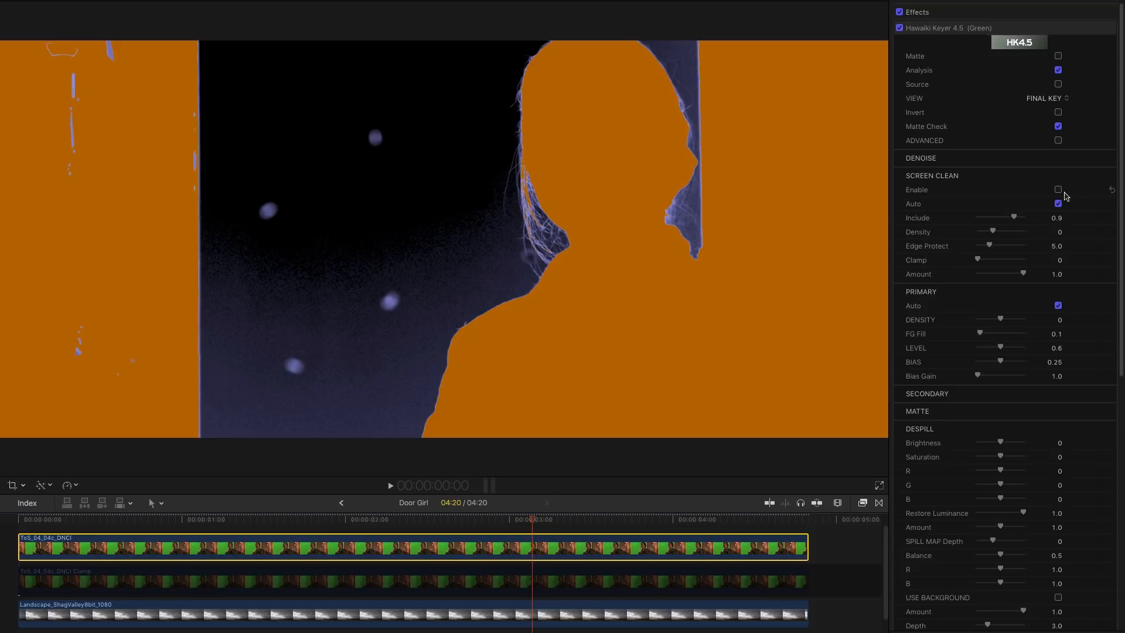
{"action": "left_click", "coordinate": [1056, 190]}
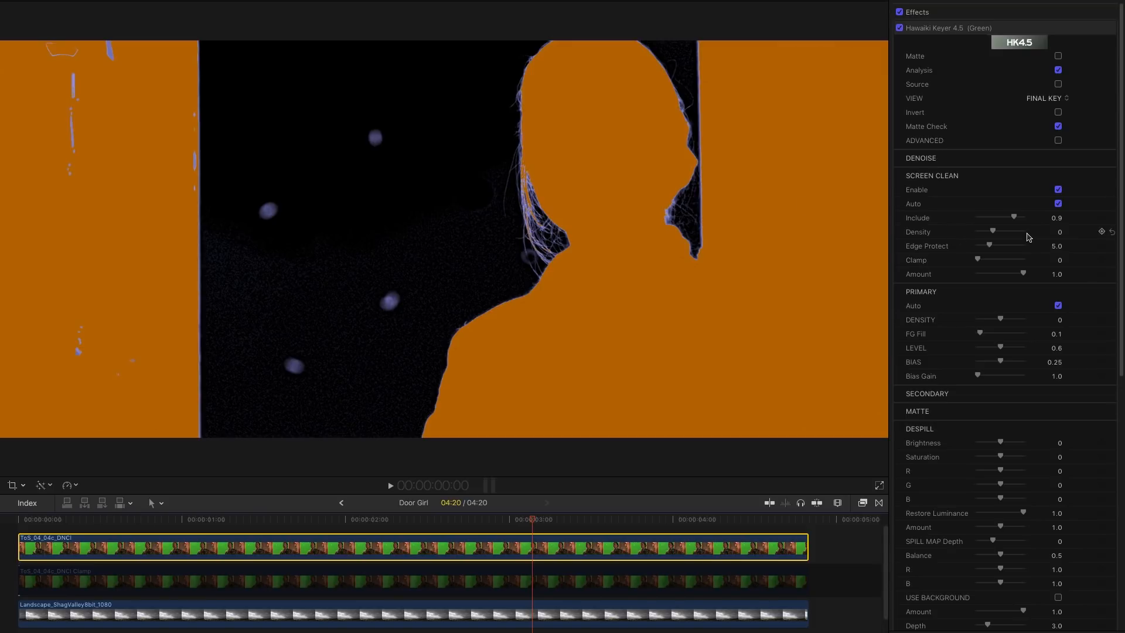
{"action": "mouse_move", "coordinate": [542, 554]}
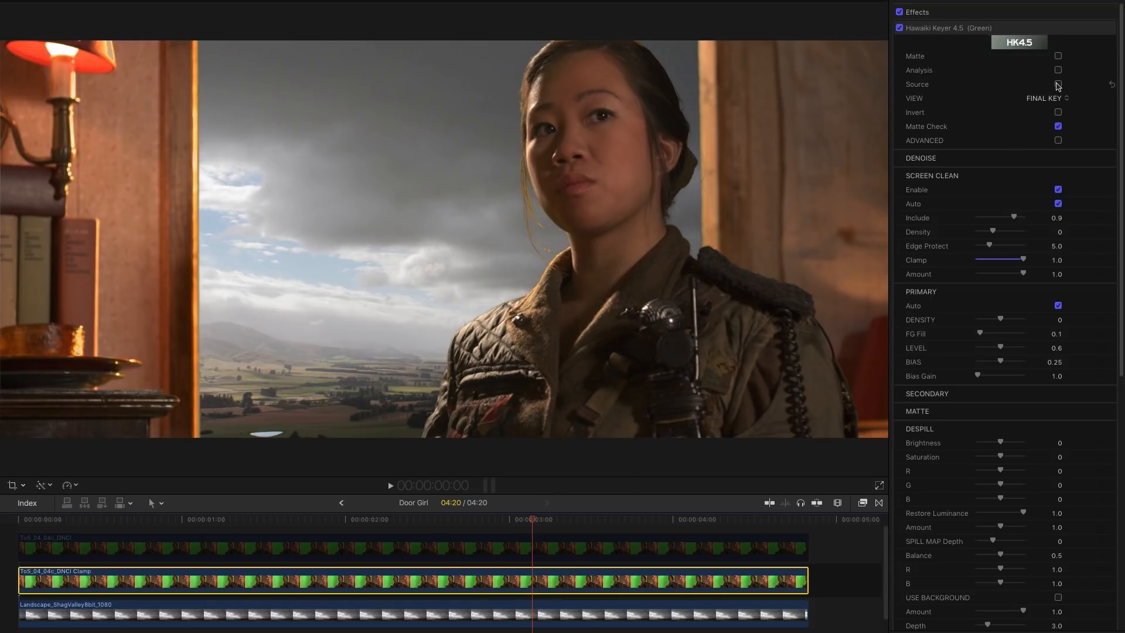
{"action": "left_click", "coordinate": [1057, 85]}
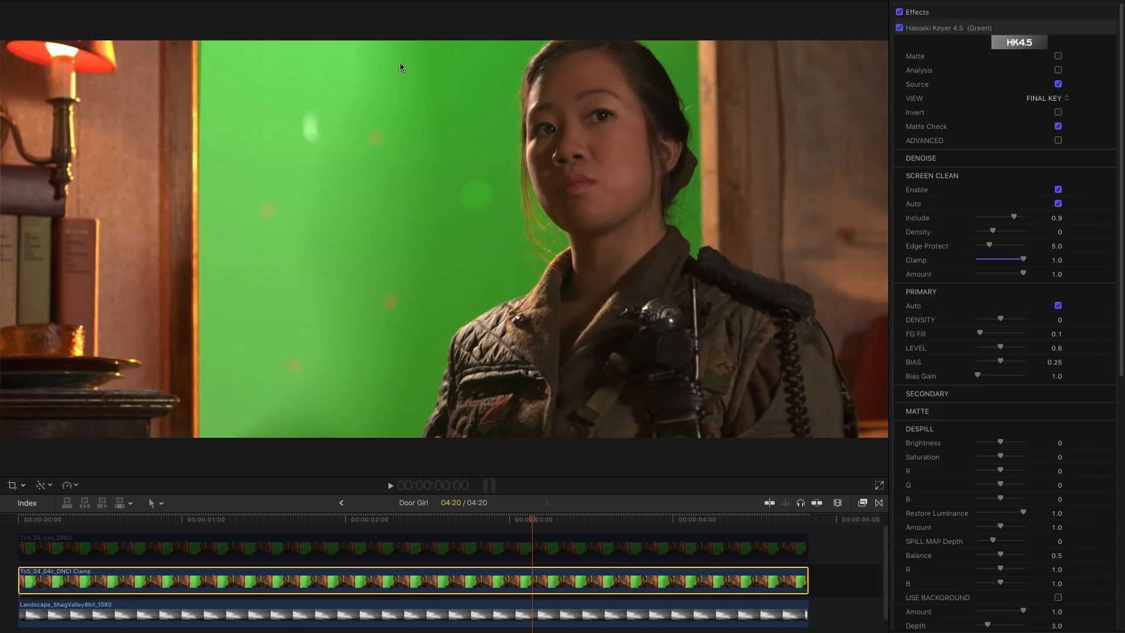
{"action": "left_click", "coordinate": [1056, 190]}
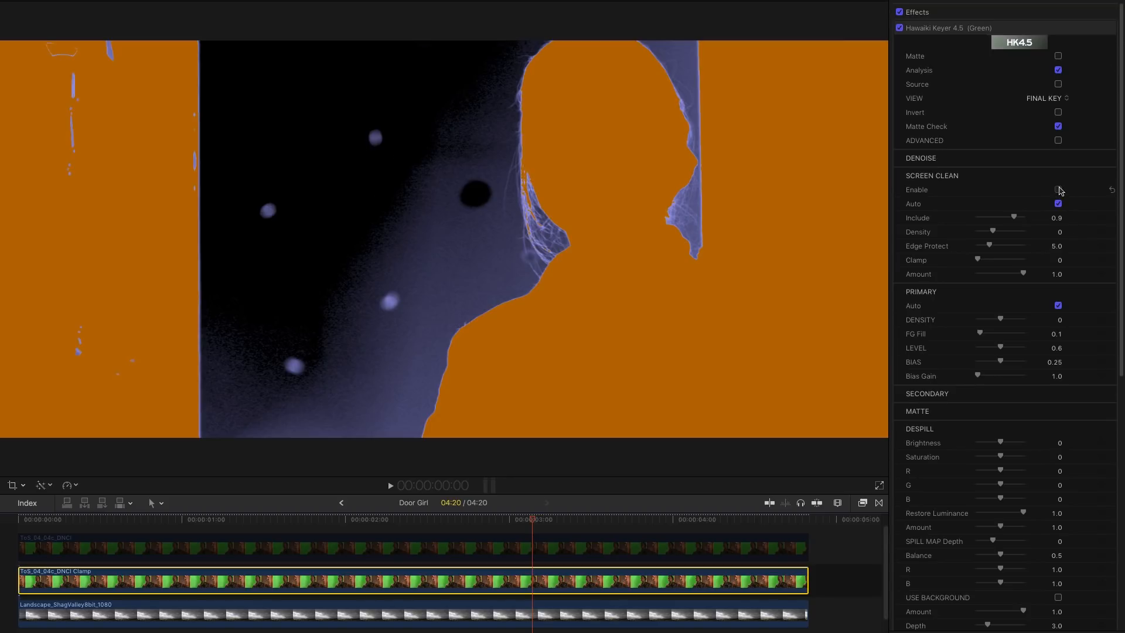
{"action": "left_click", "coordinate": [1057, 189]}
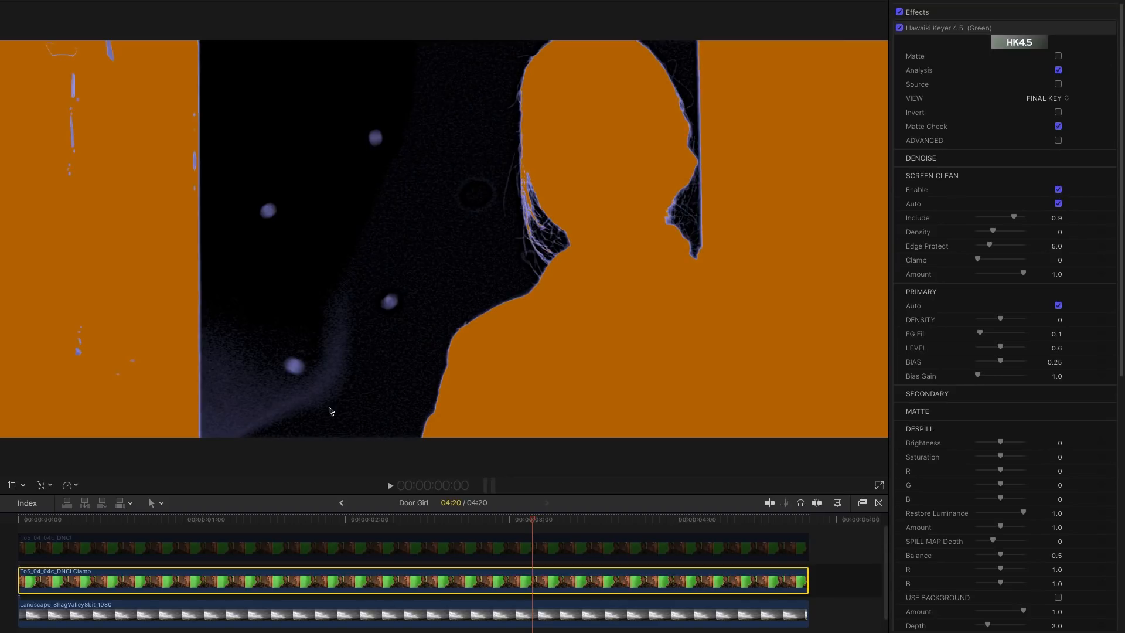
Step: Set the Clamp copy's VIEW to Screen Clean to show the cleaned green backing
{"action": "left_click", "coordinate": [1045, 98]}
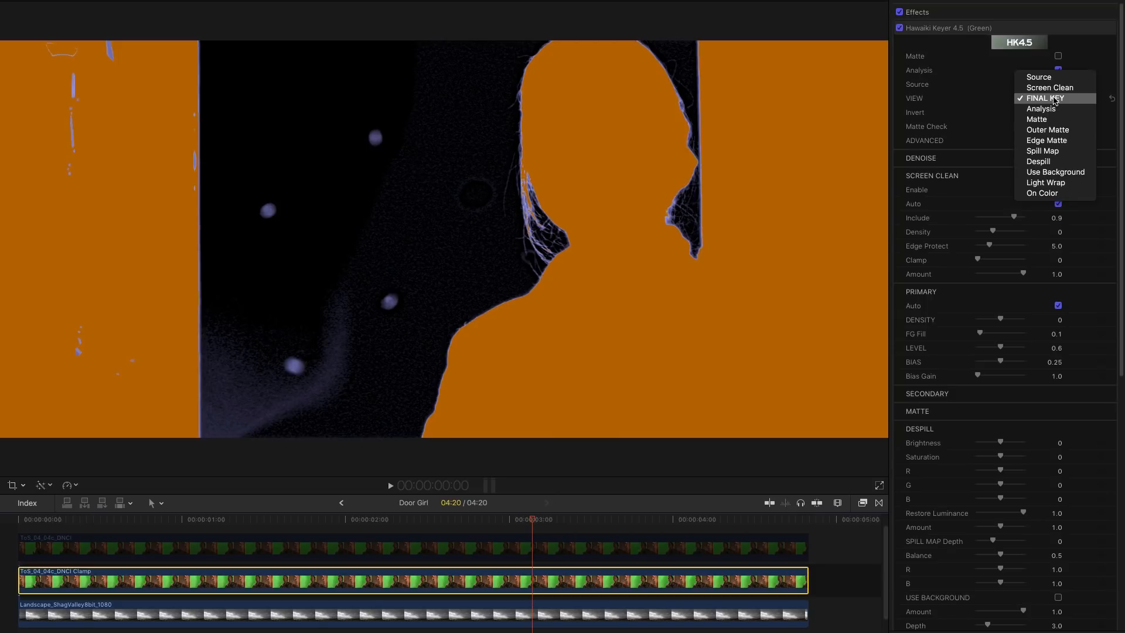
{"action": "left_click", "coordinate": [1050, 87]}
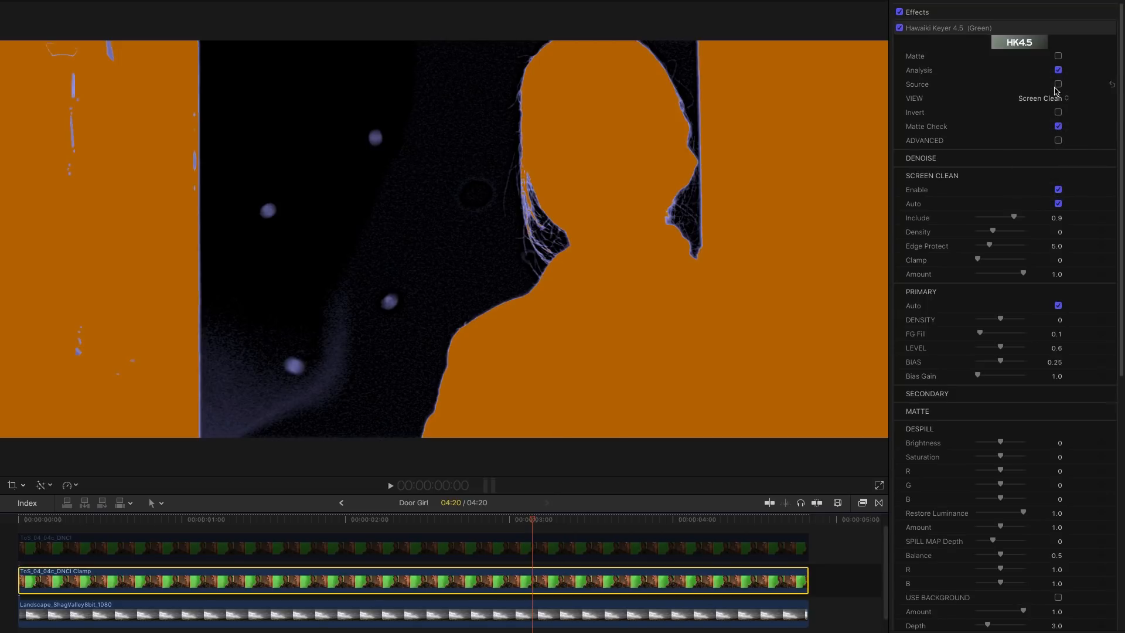
{"action": "left_click", "coordinate": [1056, 69]}
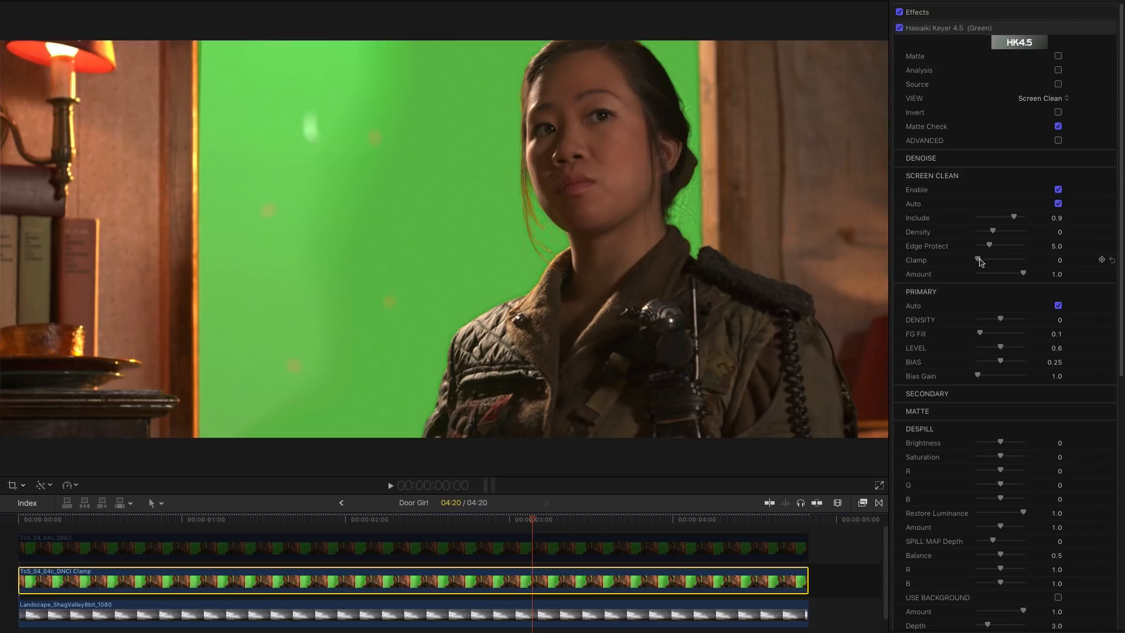
Step: Nudge the Clamp slider up in stages to its full 1.0, then enable Analysis to review the matte
{"action": "left_click_drag", "start_coordinate": [978, 261], "coordinate": [1017, 260]}
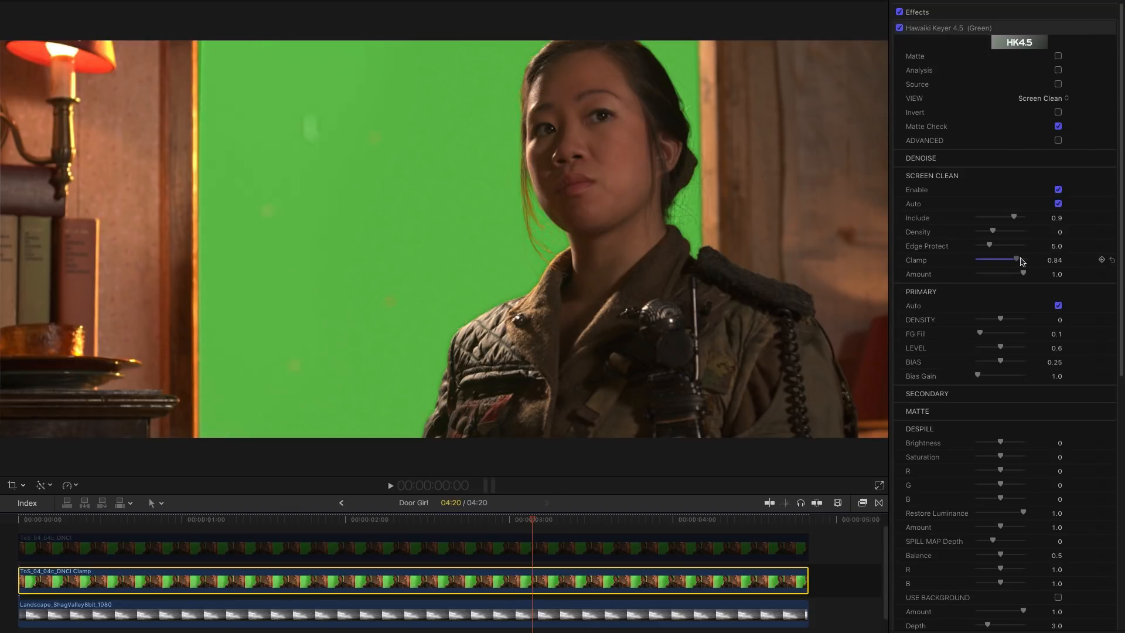
{"action": "left_click_drag", "start_coordinate": [1014, 260], "coordinate": [1018, 260]}
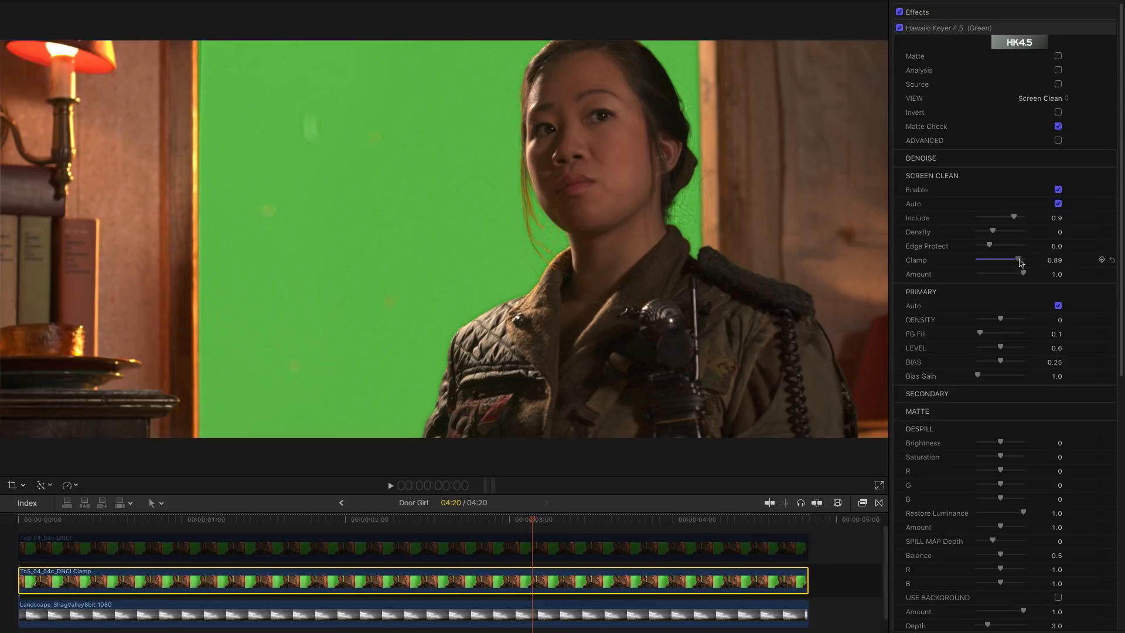
{"action": "left_click_drag", "start_coordinate": [1018, 260], "coordinate": [1011, 260]}
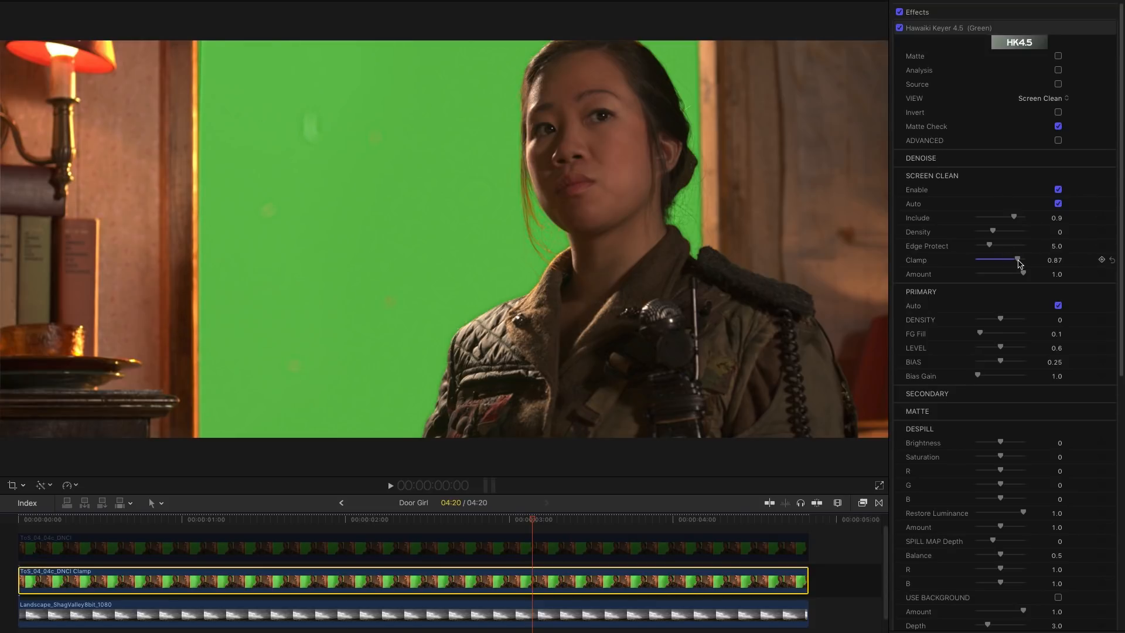
{"action": "left_click_drag", "start_coordinate": [1017, 261], "coordinate": [1024, 261]}
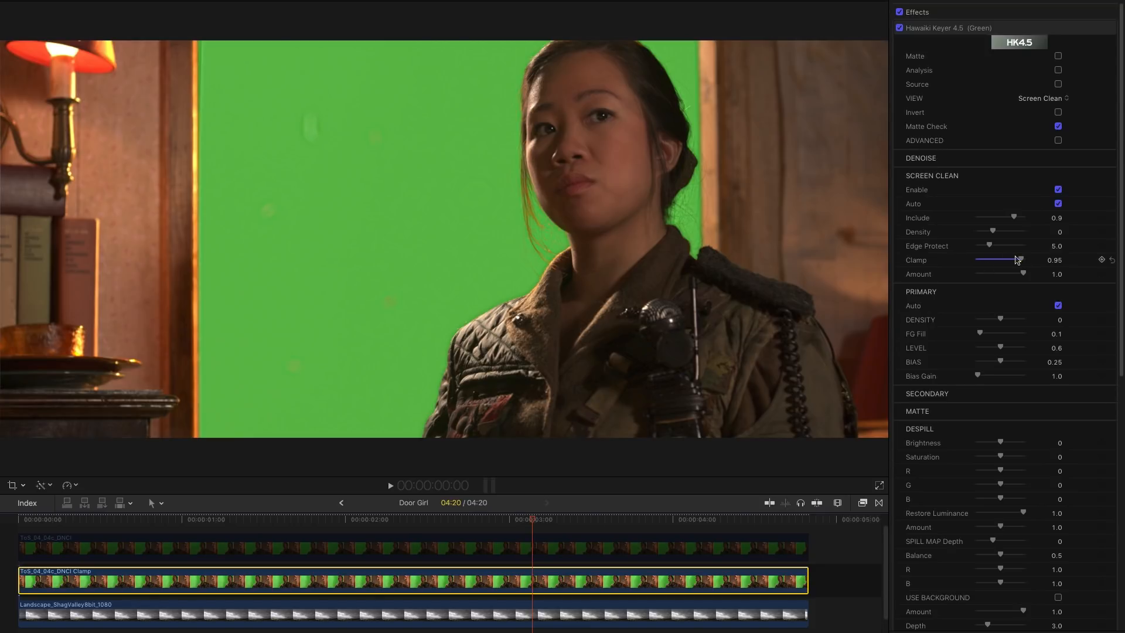
{"action": "left_click_drag", "start_coordinate": [1012, 259], "coordinate": [1026, 259]}
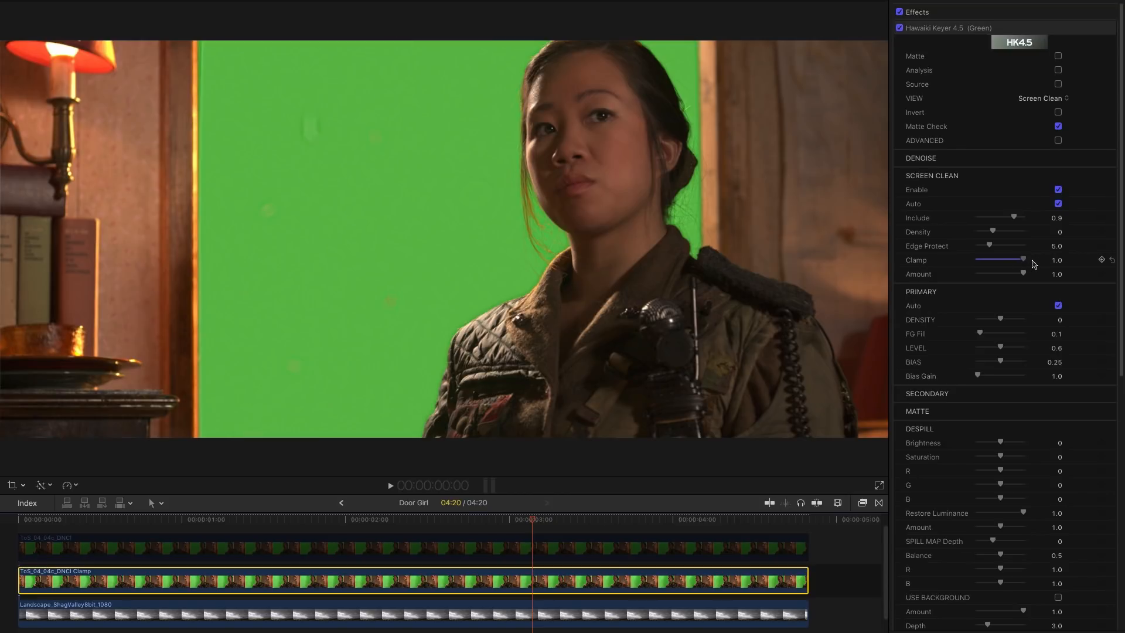
{"action": "mouse_move", "coordinate": [1027, 263]}
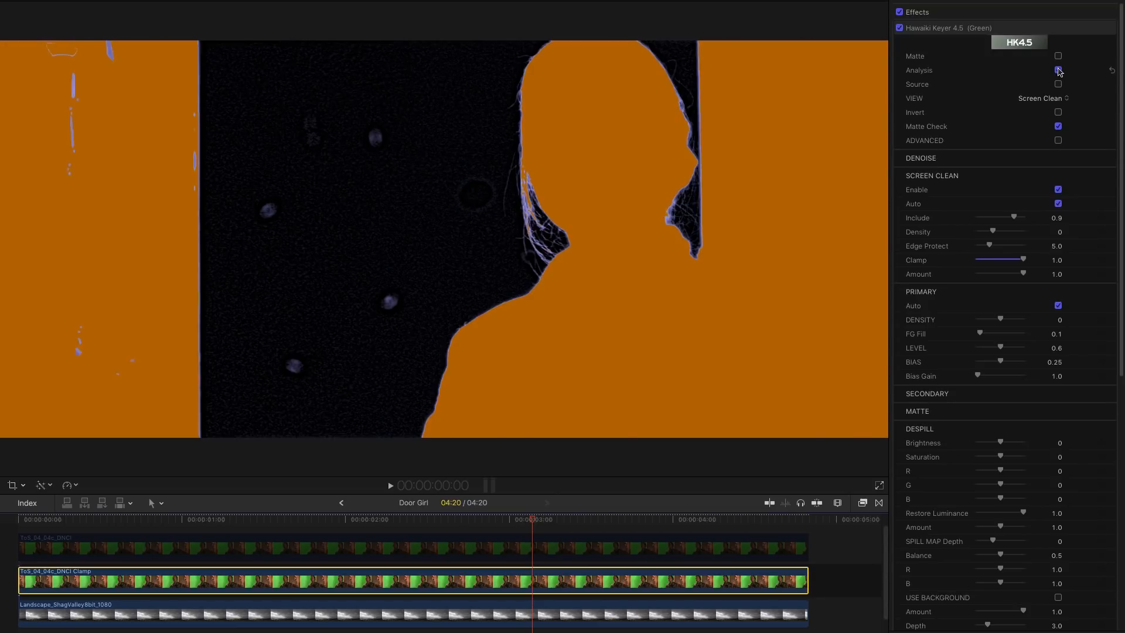
{"action": "left_click", "coordinate": [1042, 97]}
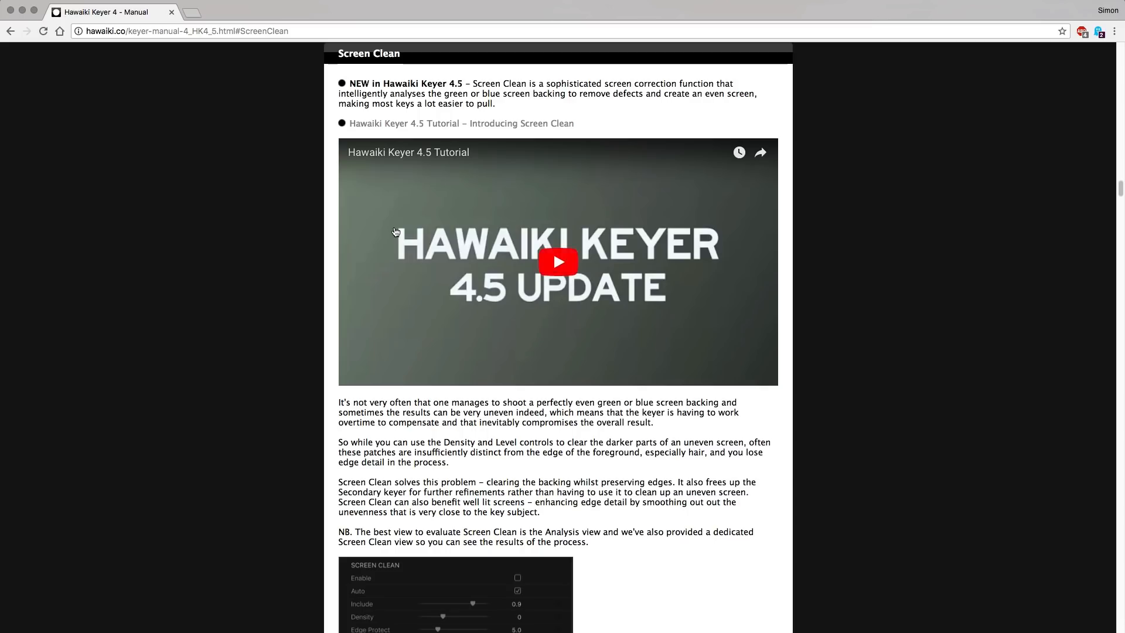
{"action": "mouse_move", "coordinate": [712, 81]}
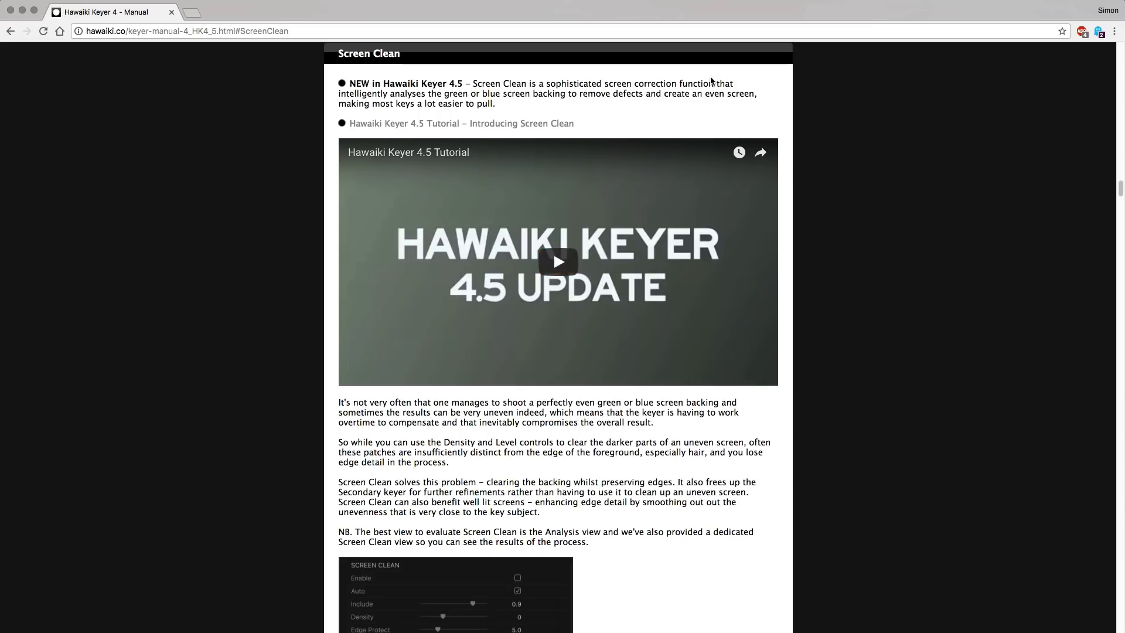